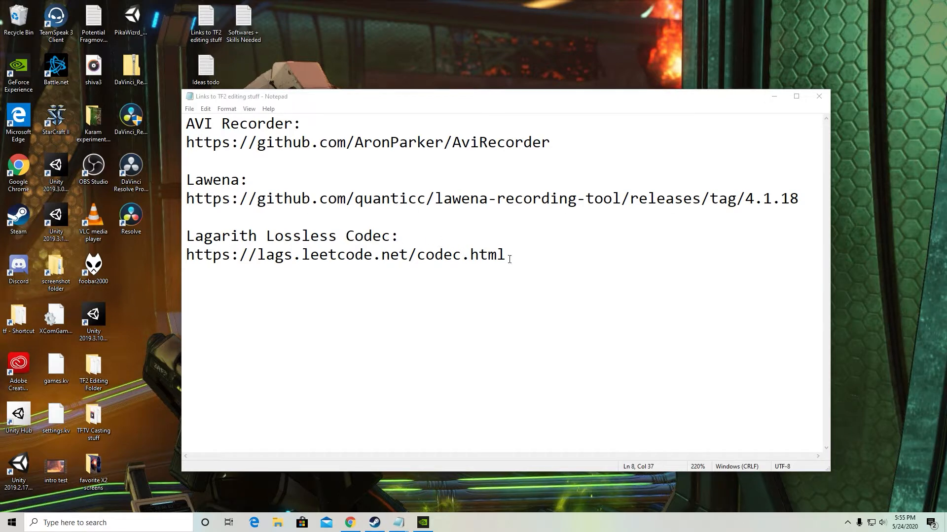
mouse_move(288, 221)
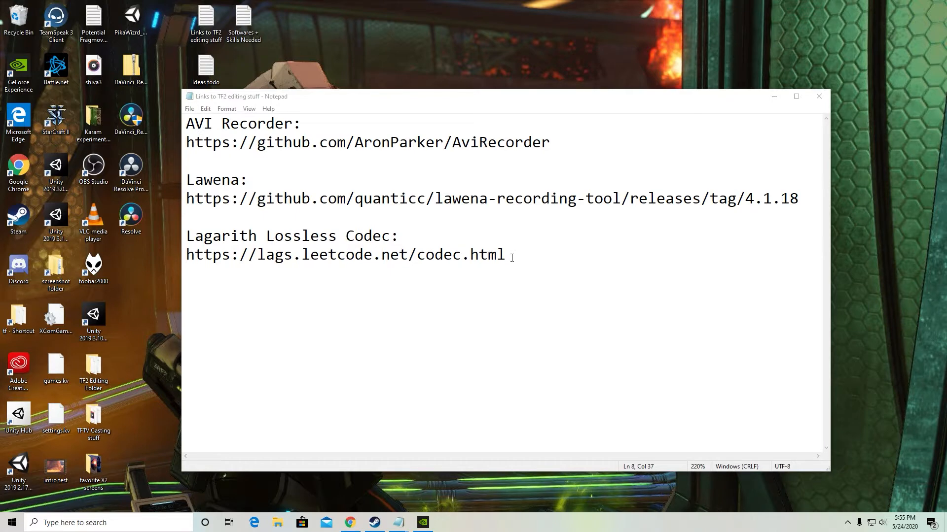
mouse_move(285, 213)
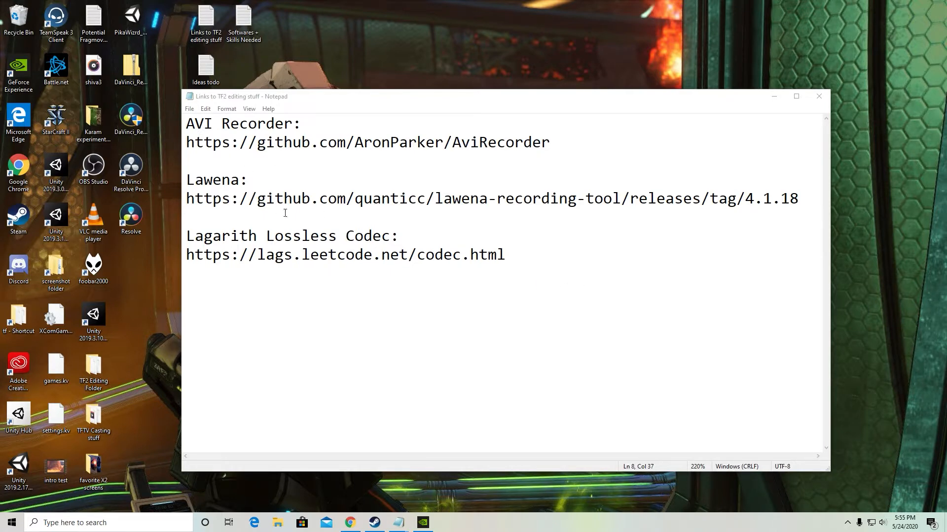
- Review the Lawena, AVI Recorder and Lagarith codec links in the Notepad notes
double_click(214, 180)
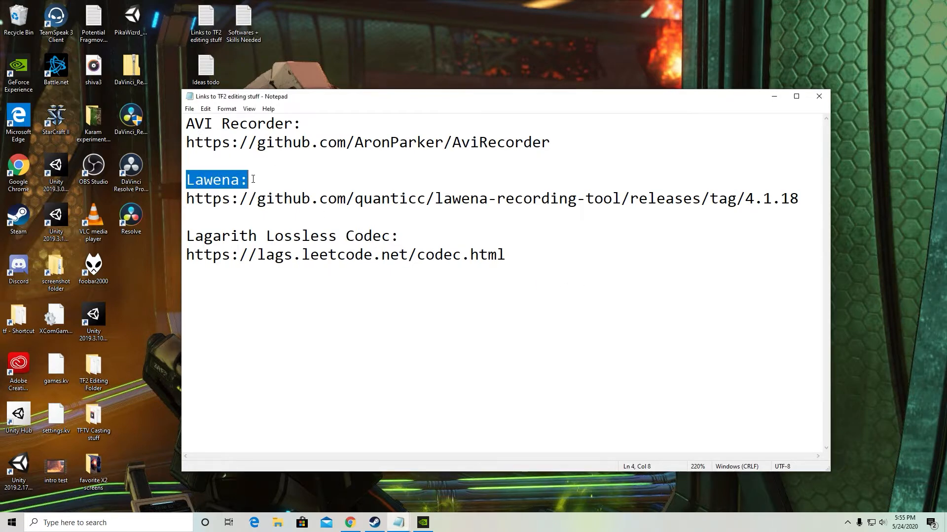
click(256, 199)
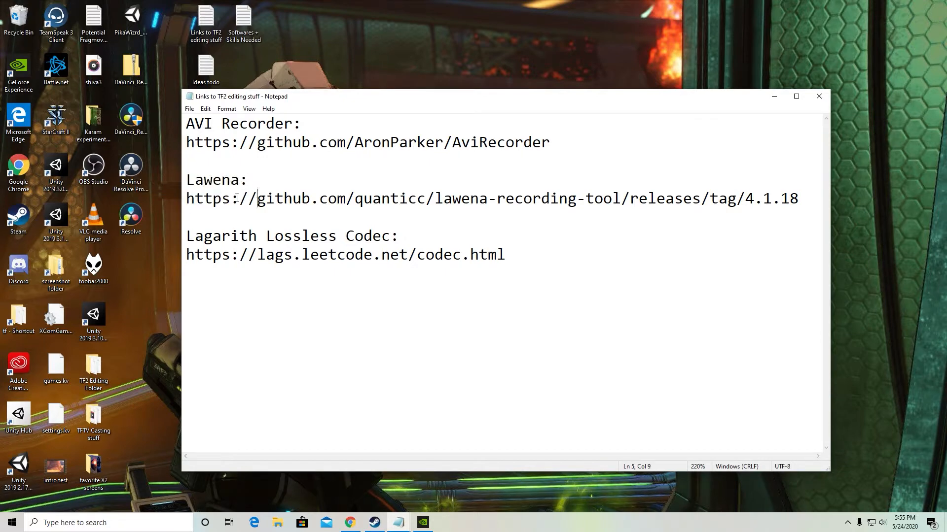
double_click(238, 124)
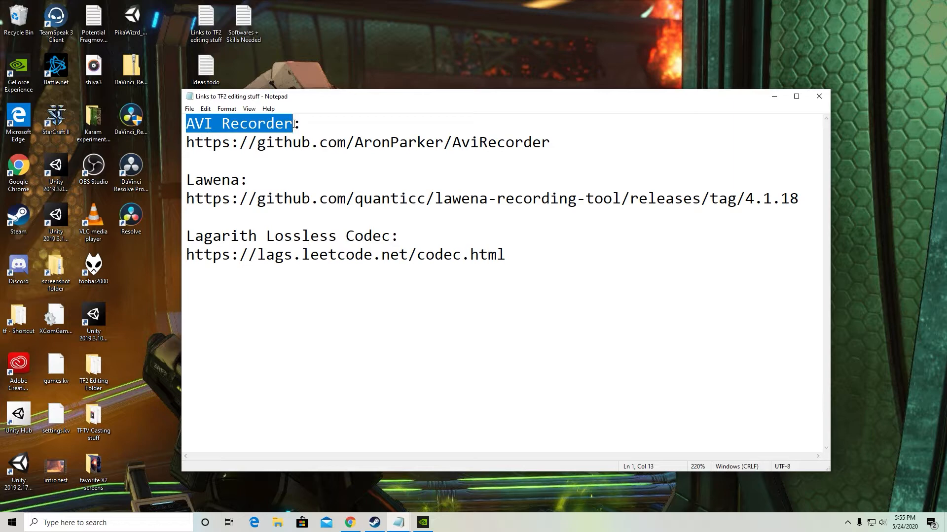
click(221, 234)
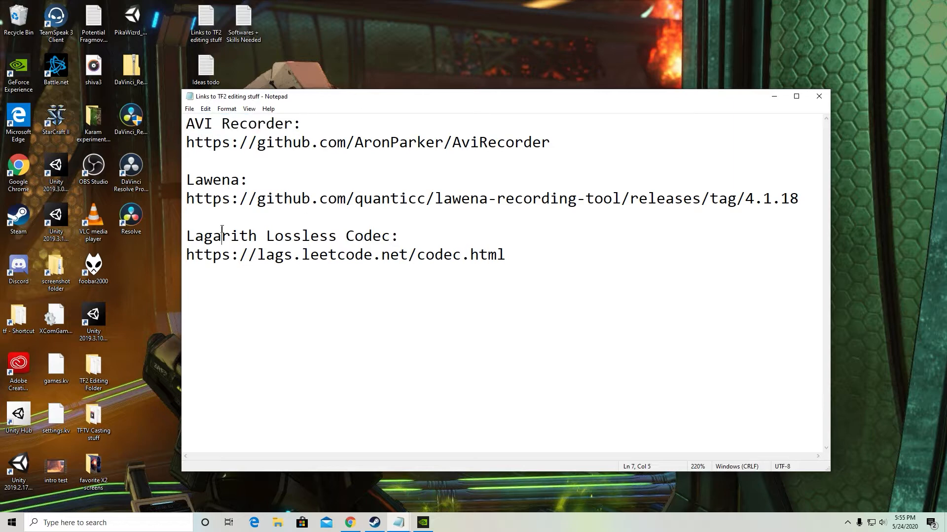
drag(186, 235, 390, 236)
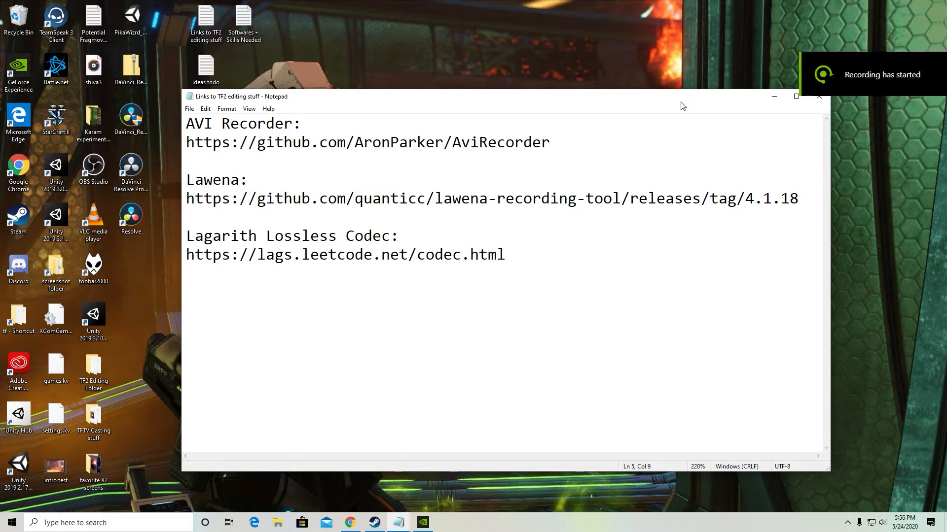
click(257, 198)
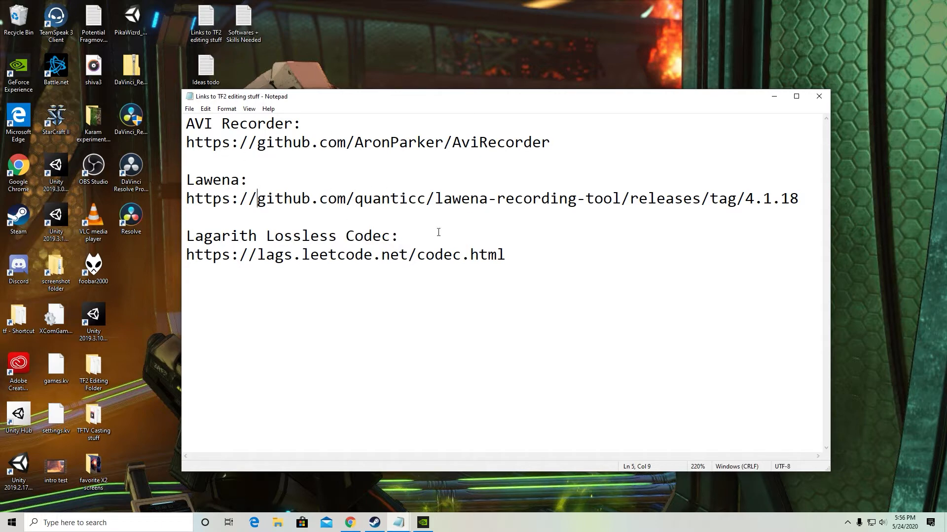
triple_click(345, 255)
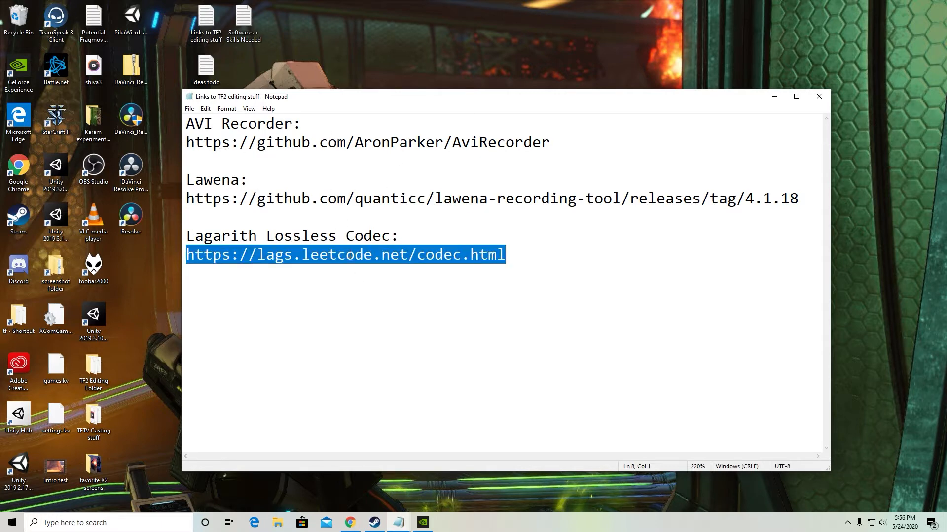
click(355, 254)
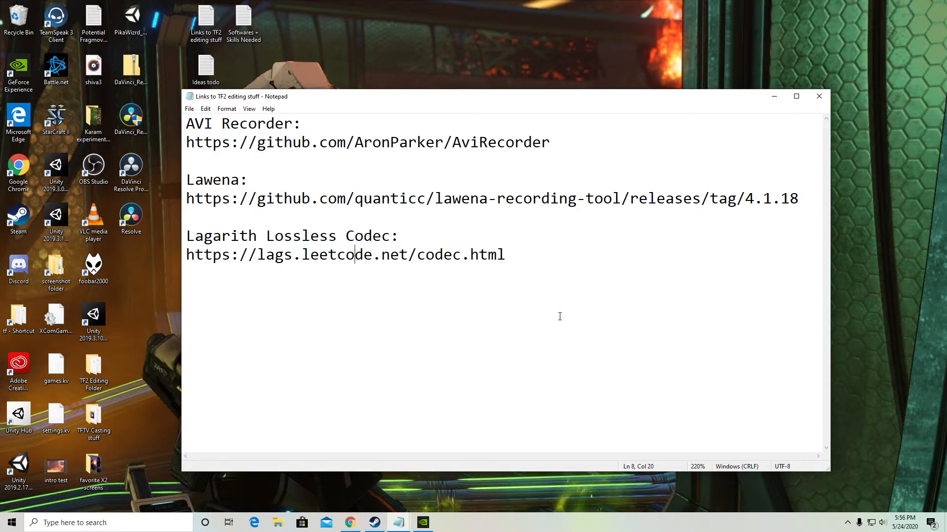
mouse_move(320, 108)
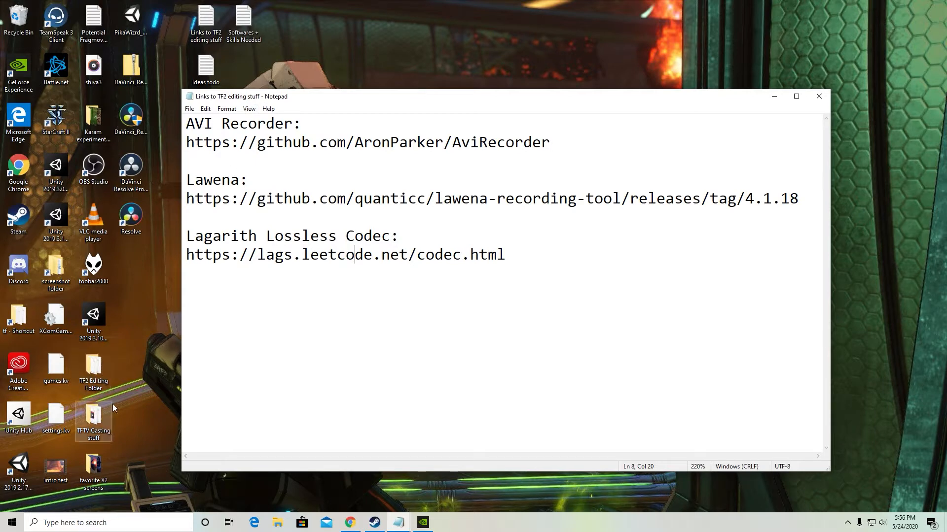
- Run lawena.exe from TF2 Editing Folder > lawena-stable-4.1.18, approving the UAC prompt
click(93, 369)
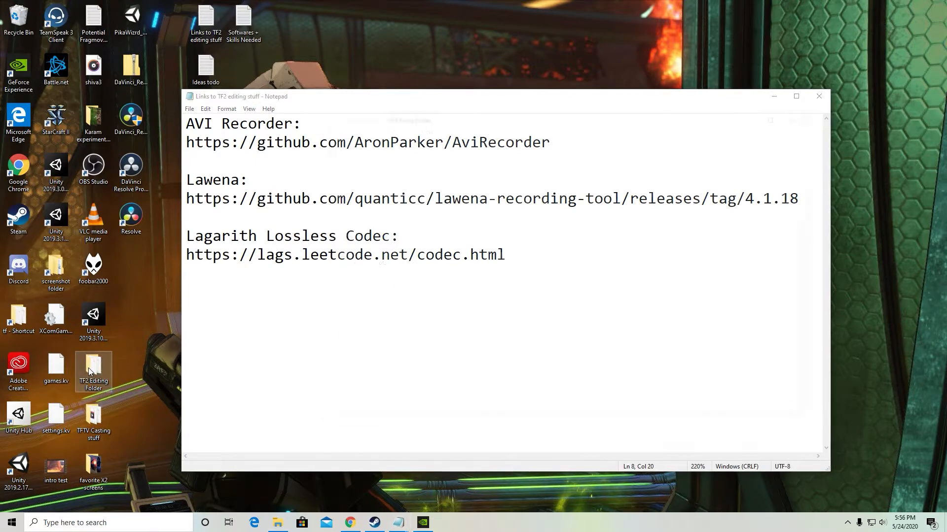
double_click(93, 368)
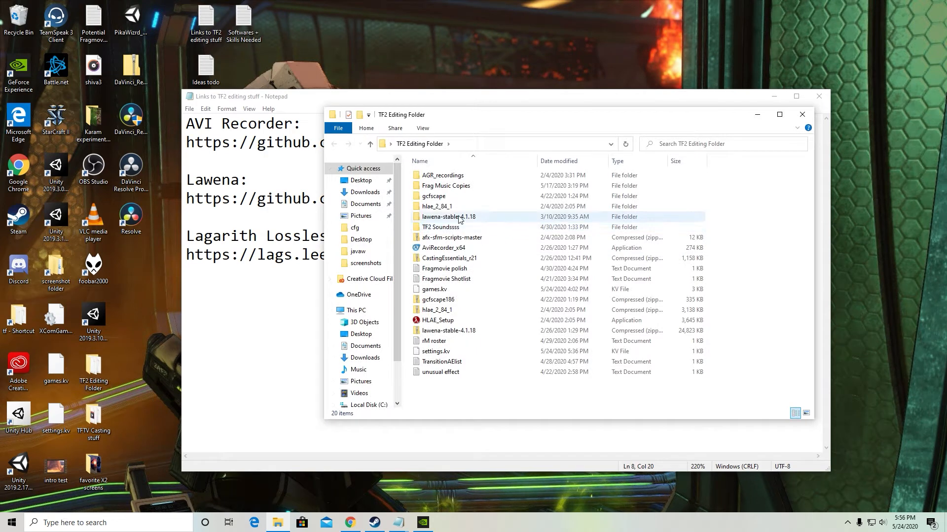
double_click(448, 216)
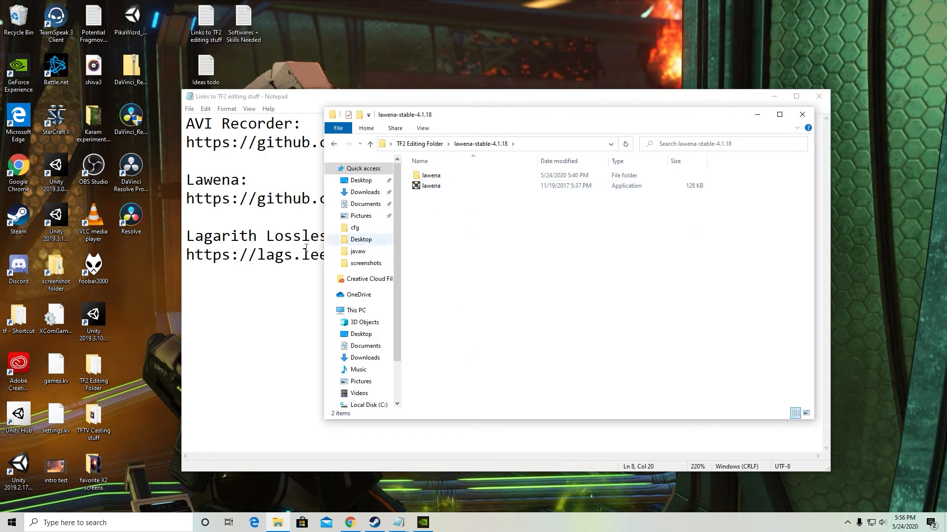
double_click(430, 185)
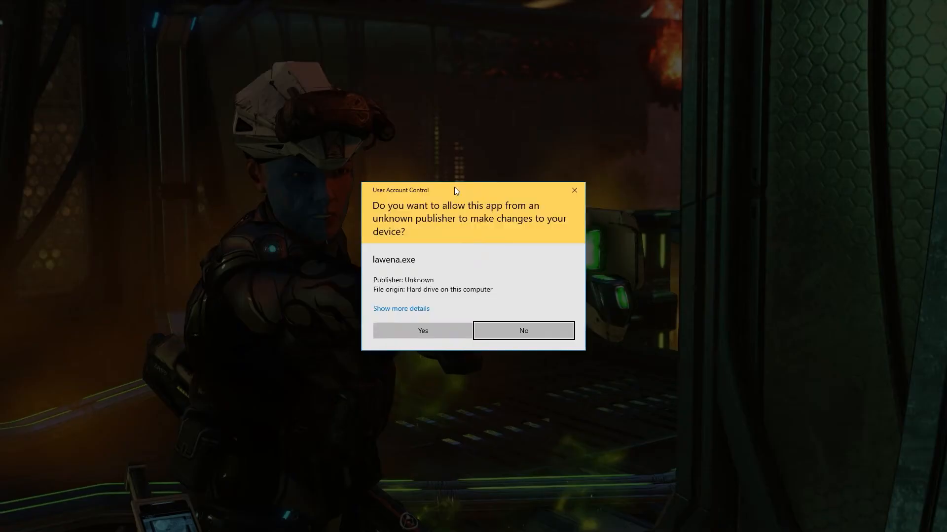
mouse_move(422, 331)
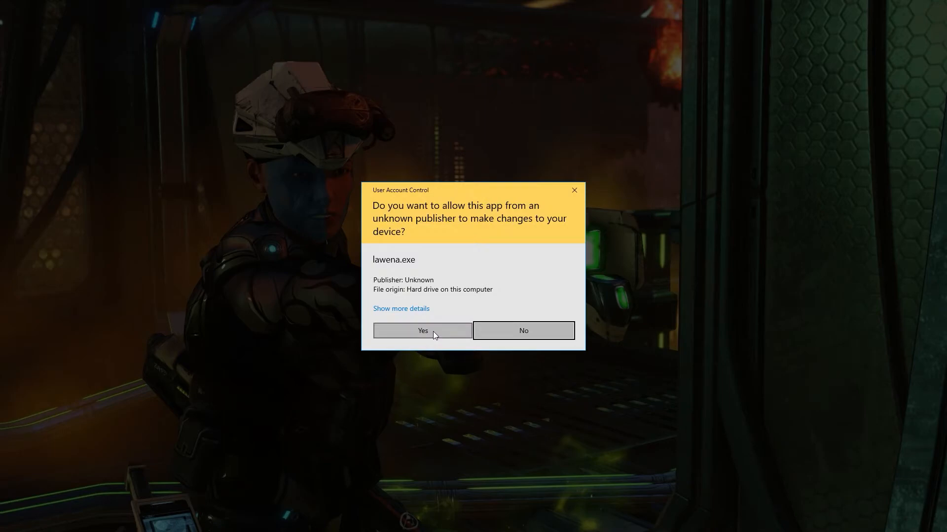
click(422, 330)
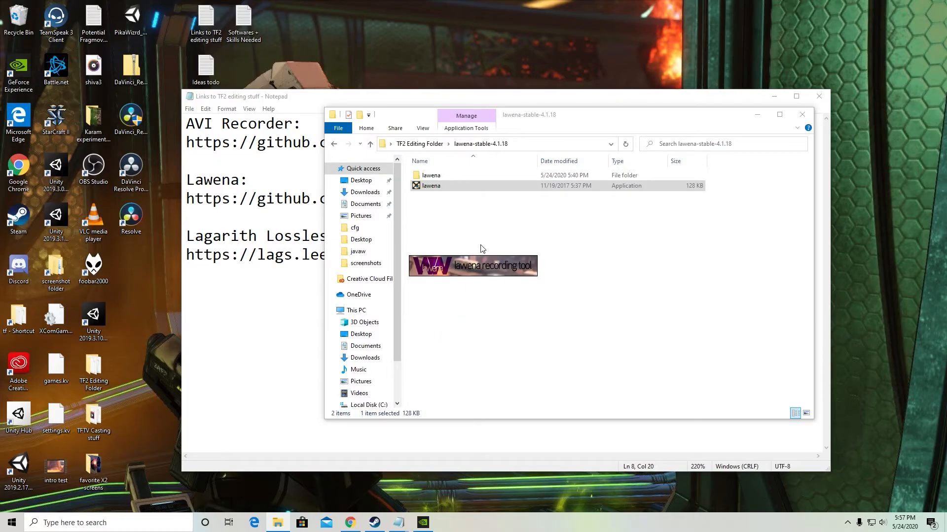
double_click(430, 186)
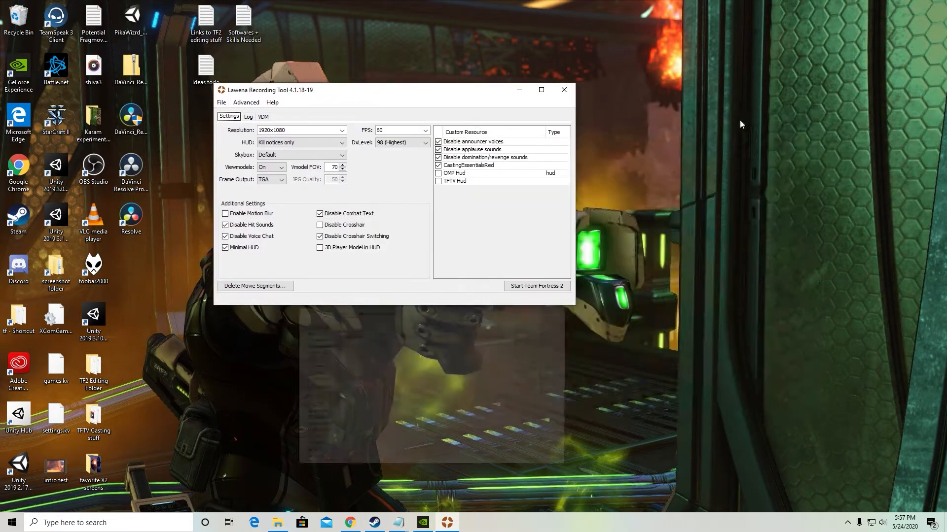
drag(393, 90, 471, 141)
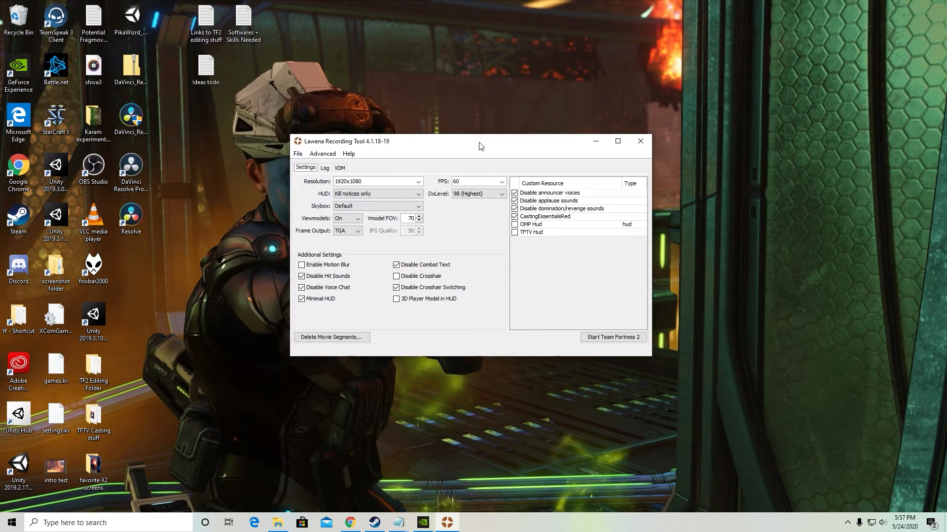
mouse_move(298, 153)
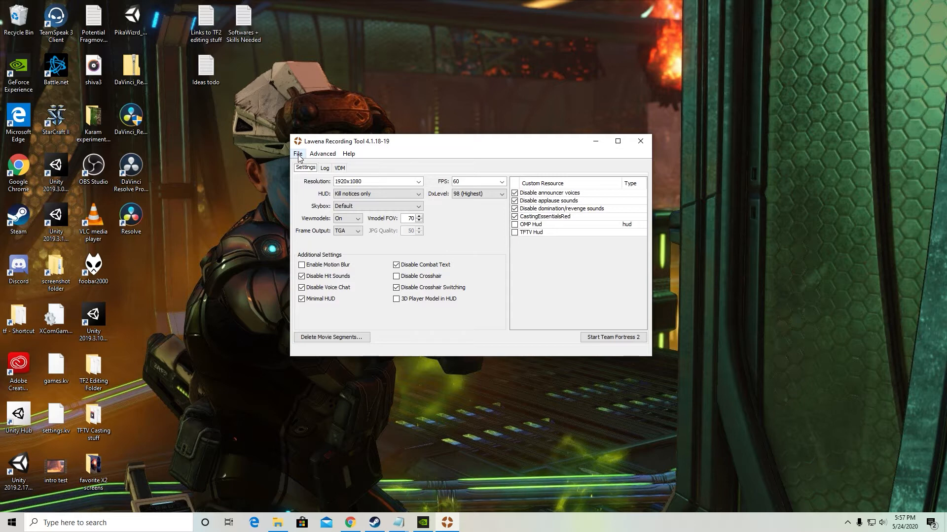
click(322, 154)
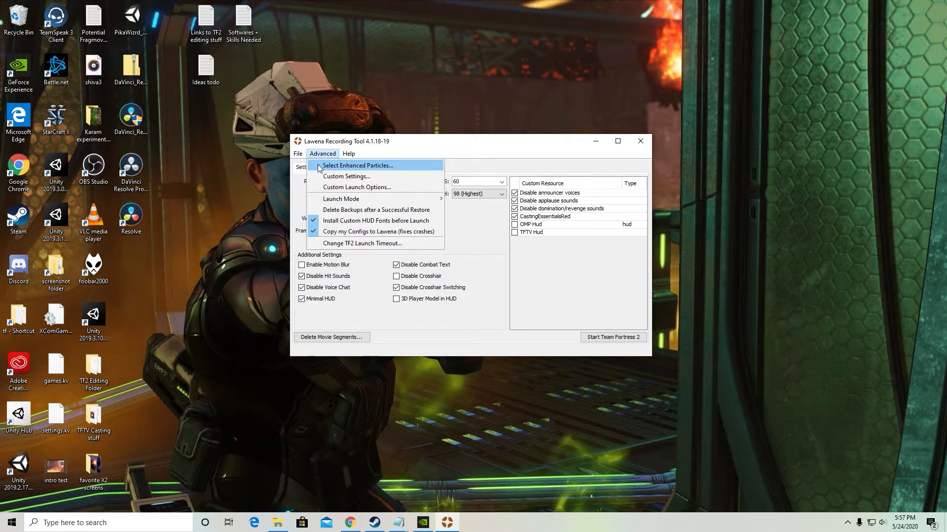
click(357, 166)
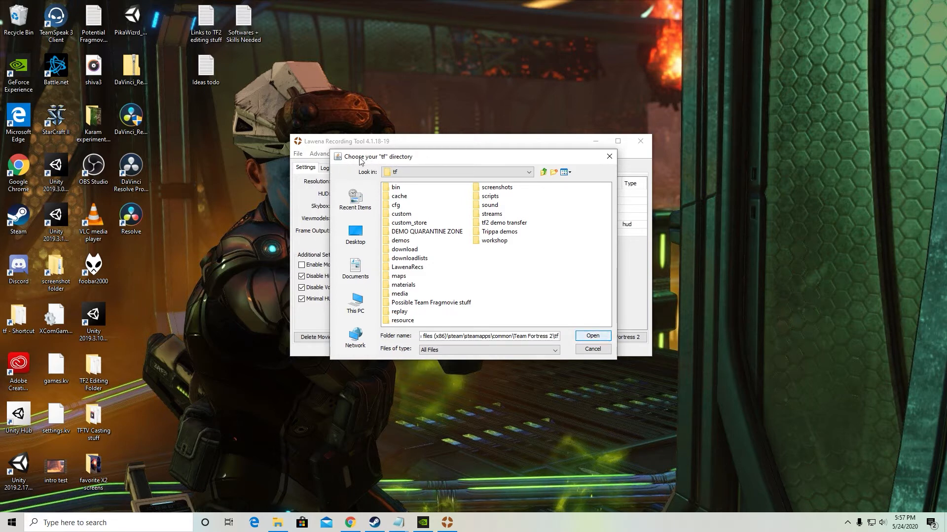
click(592, 335)
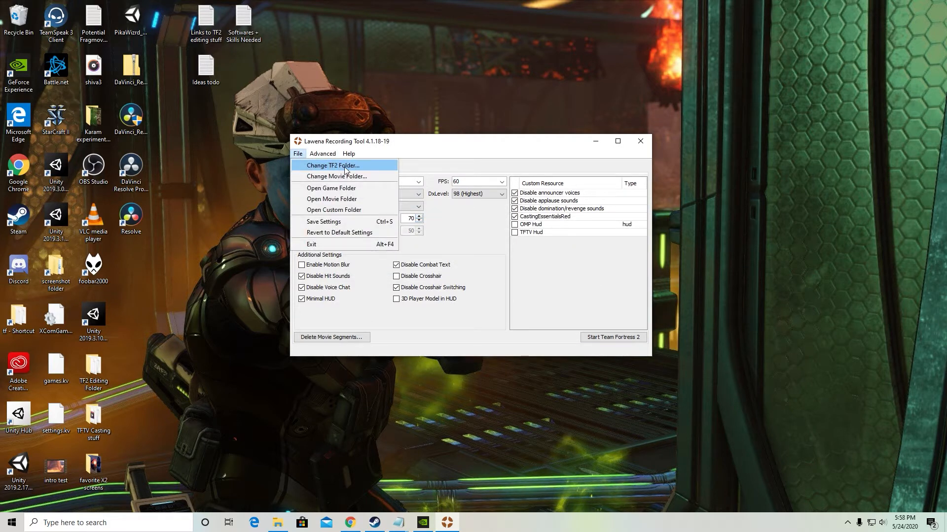
- Choose File > Change Movie Folder and keep LawenaRecs as the browsed location
click(298, 153)
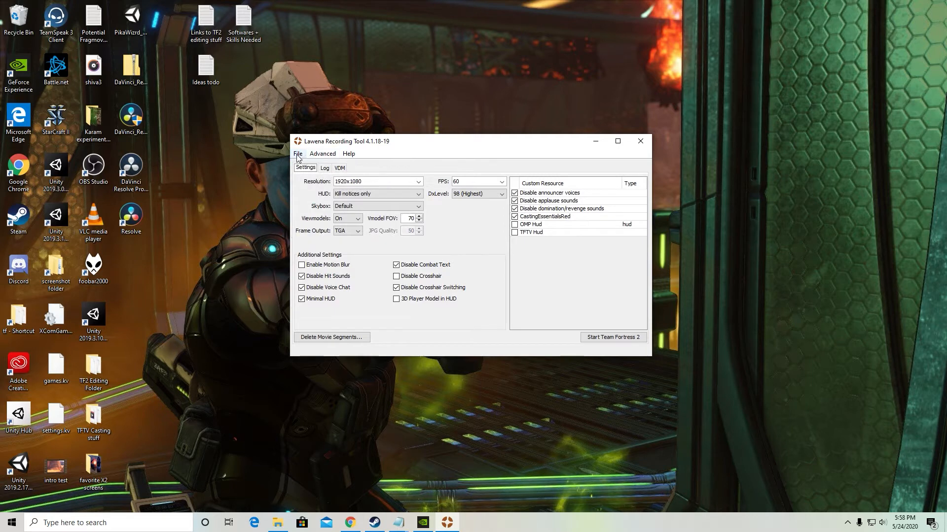
click(297, 153)
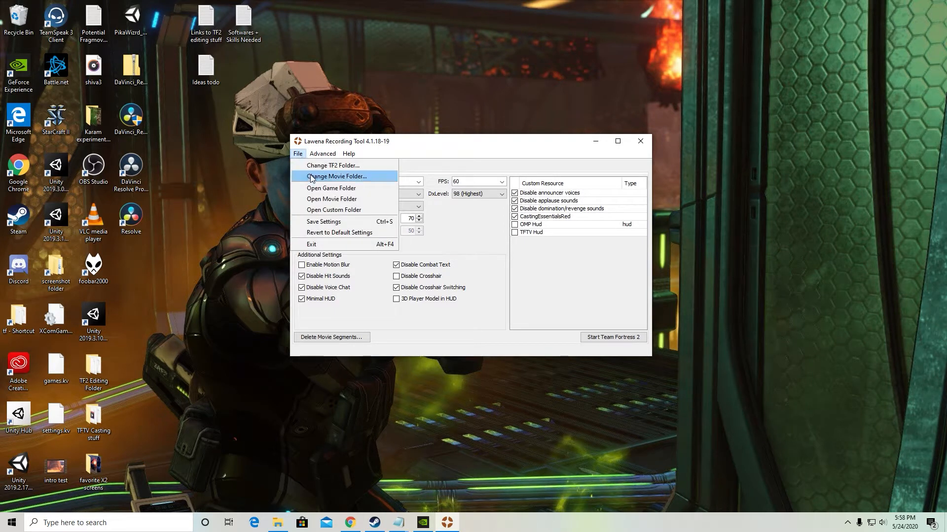
click(336, 177)
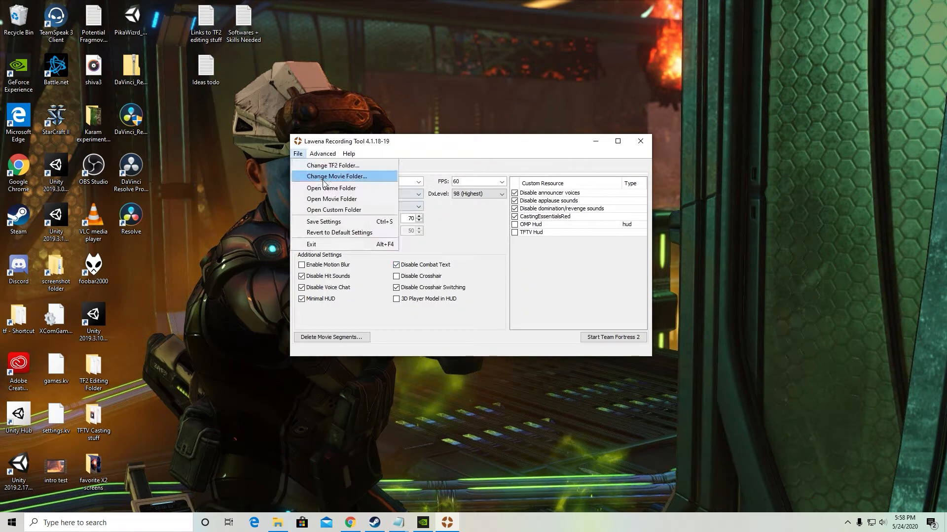
click(336, 176)
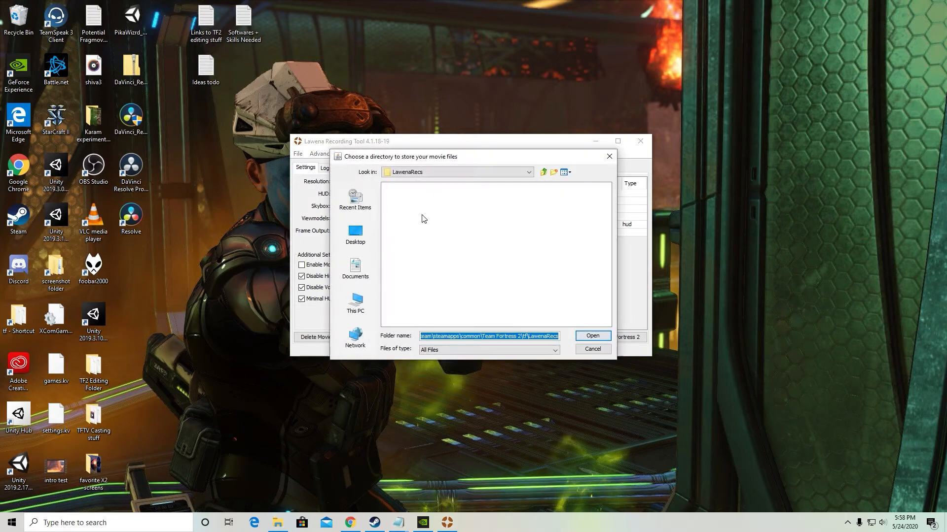
click(528, 172)
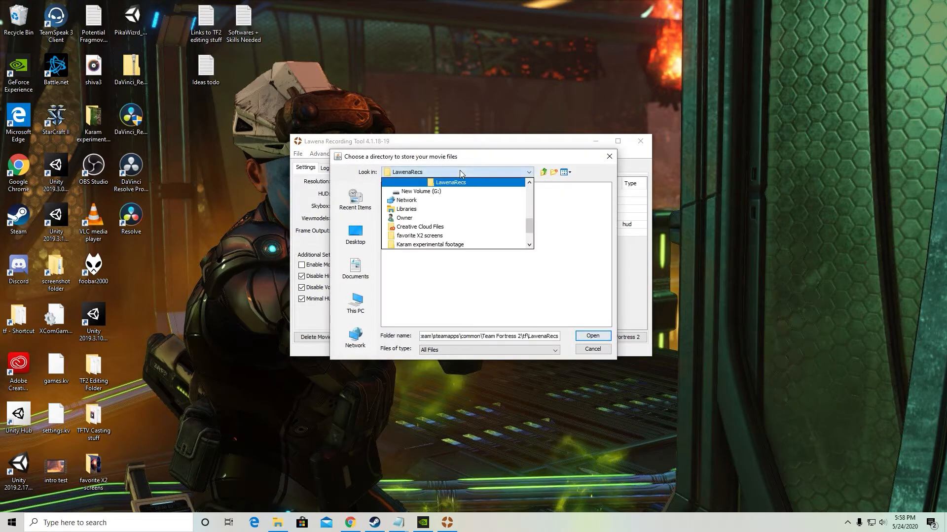
click(457, 172)
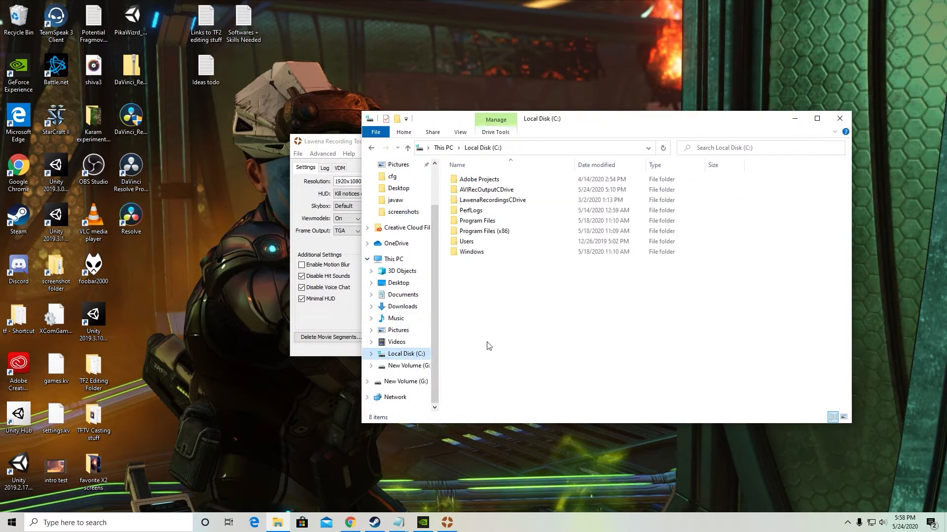
- Browse Program Files (x86) > Steam > steamapps > Team Fortress 2 > tf to LawenaRecs
double_click(484, 230)
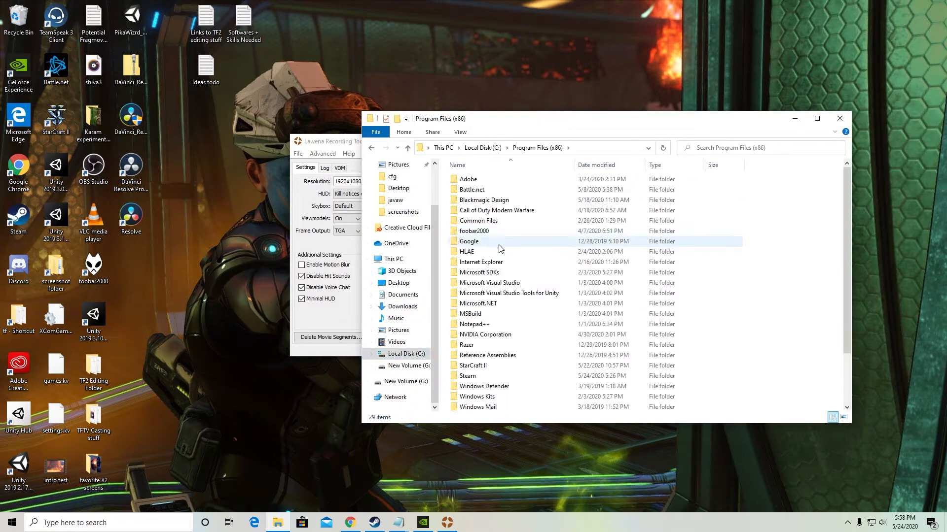
double_click(467, 375)
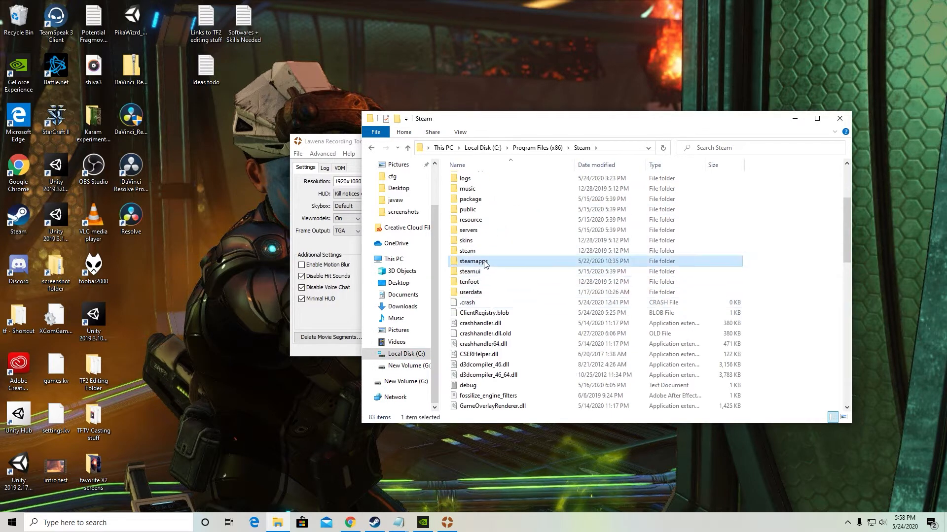
double_click(473, 261)
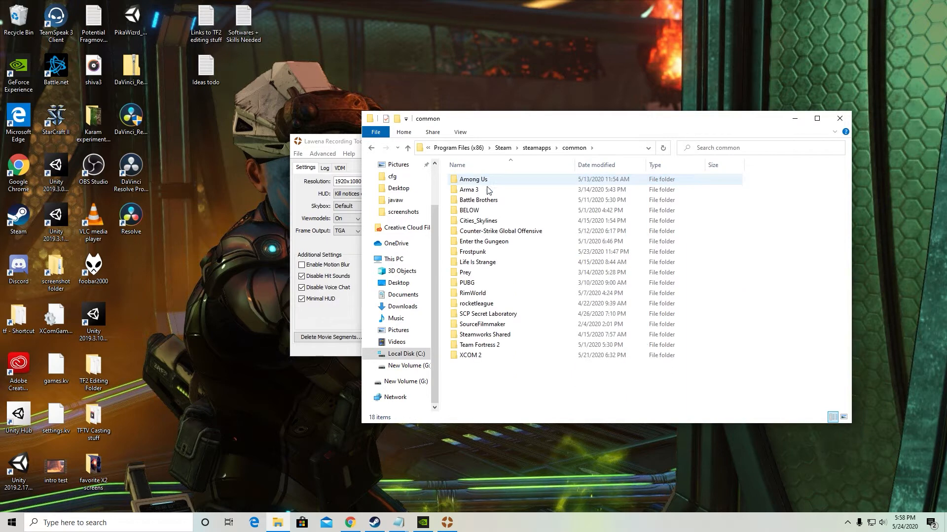
double_click(479, 345)
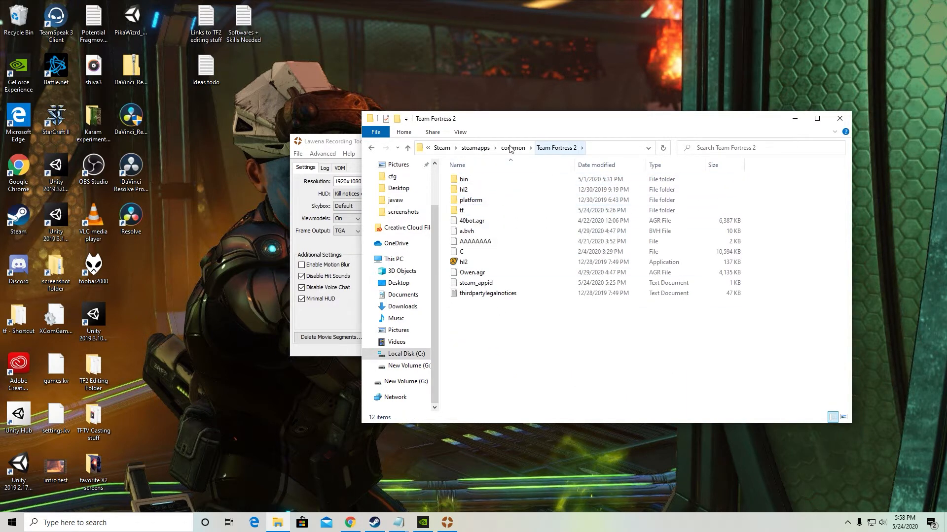
double_click(461, 211)
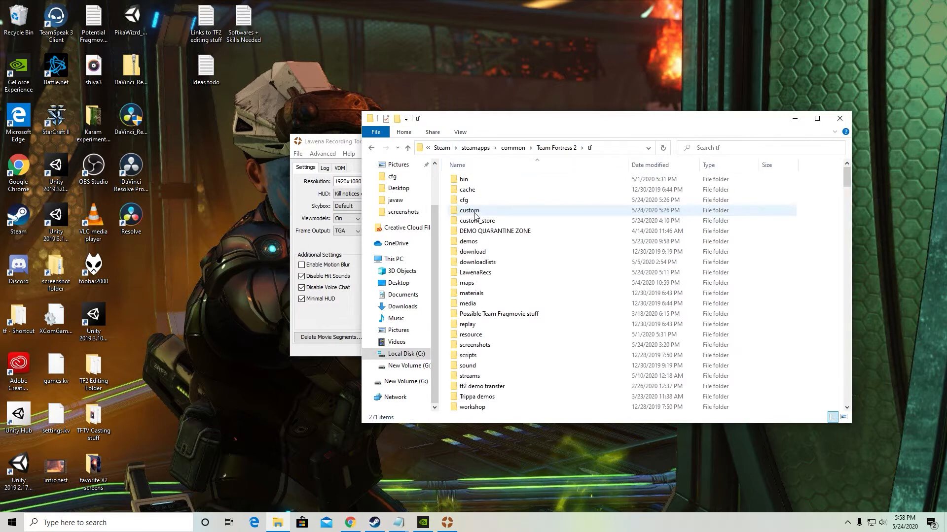
mouse_move(475, 272)
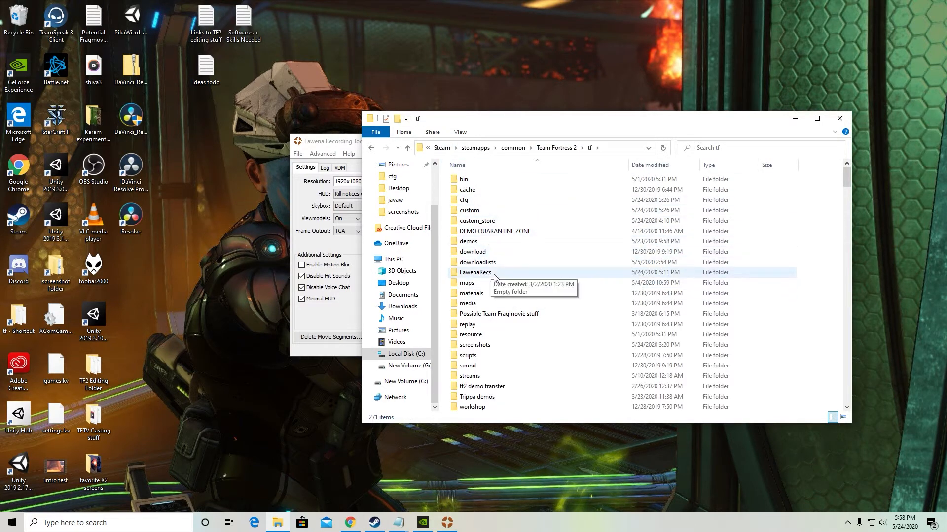
mouse_move(516, 271)
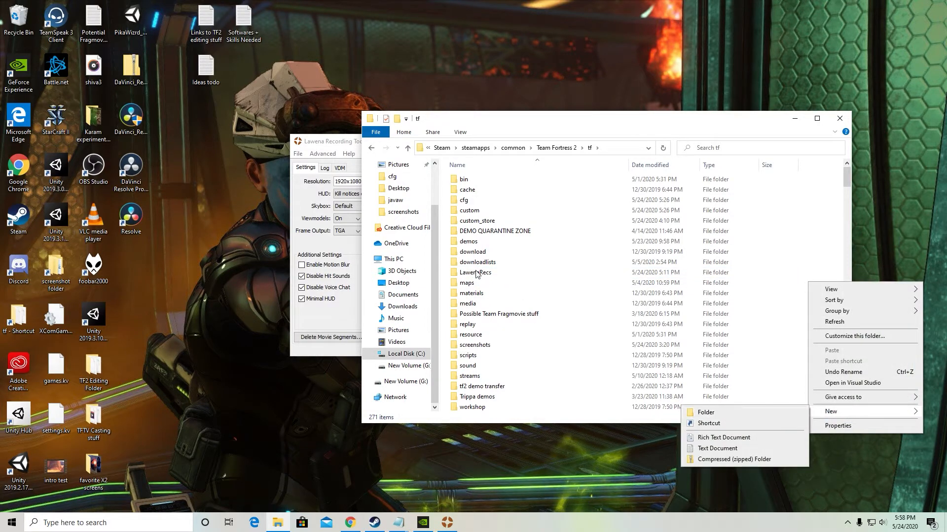
double_click(476, 272)
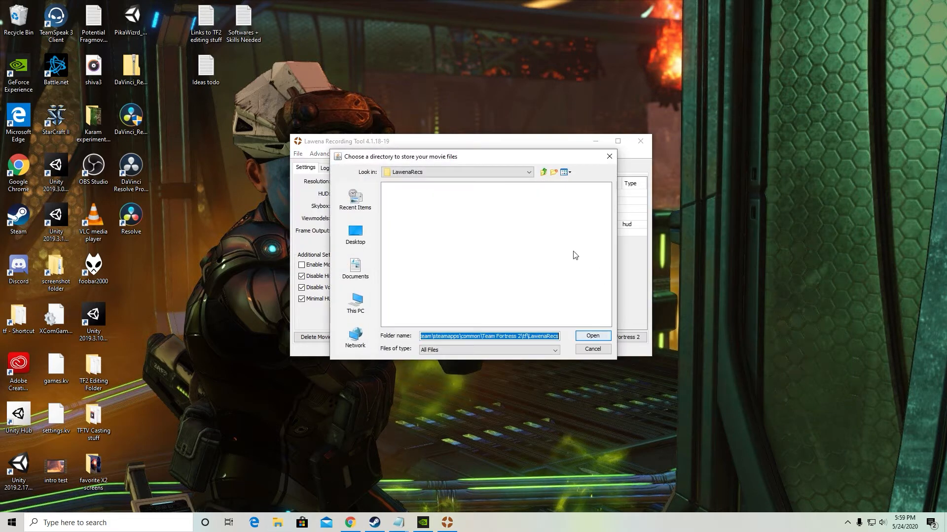
- Confirm LawenaRecs as the movie folder, check HUD mode and select the OMP Hud resource
click(591, 349)
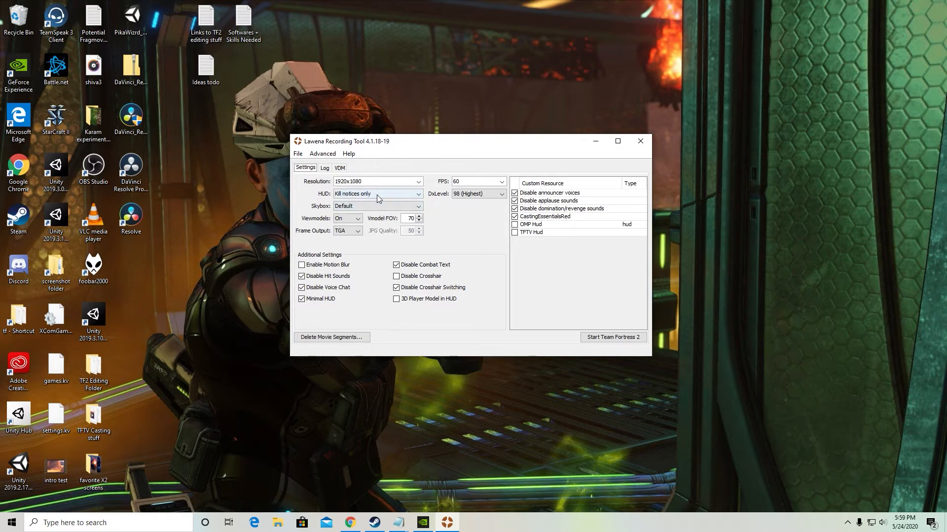
click(377, 193)
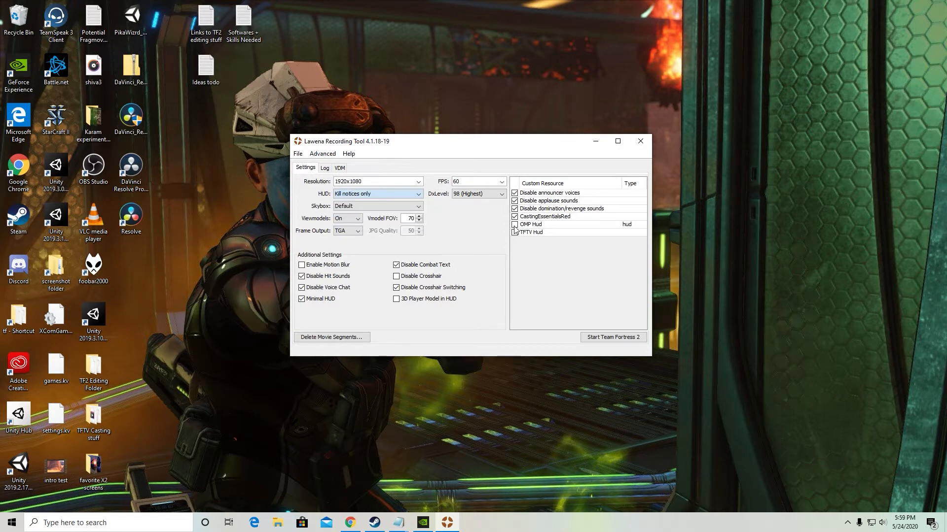
click(514, 224)
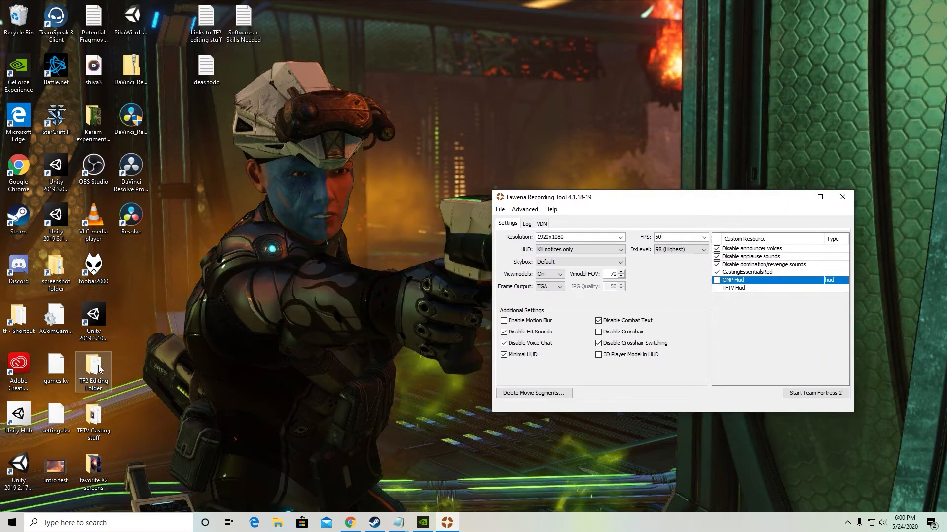
- Launch AviRecorder_x64 and review its Team Fortress 2 game settings, cancelling without changes
double_click(93, 368)
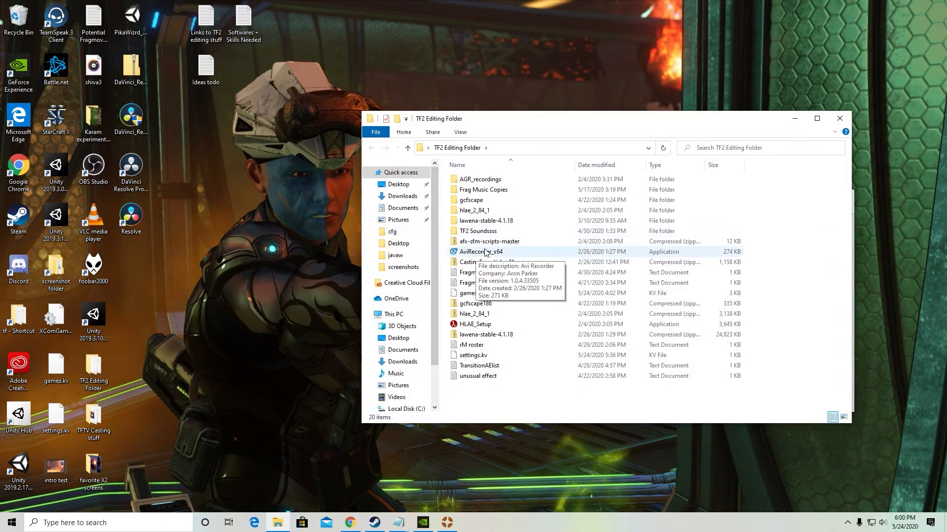
double_click(480, 252)
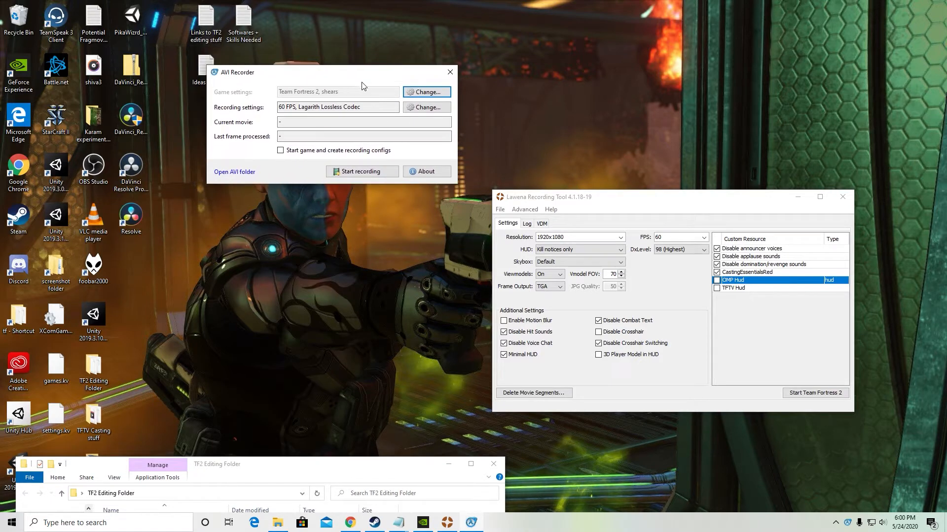
click(425, 92)
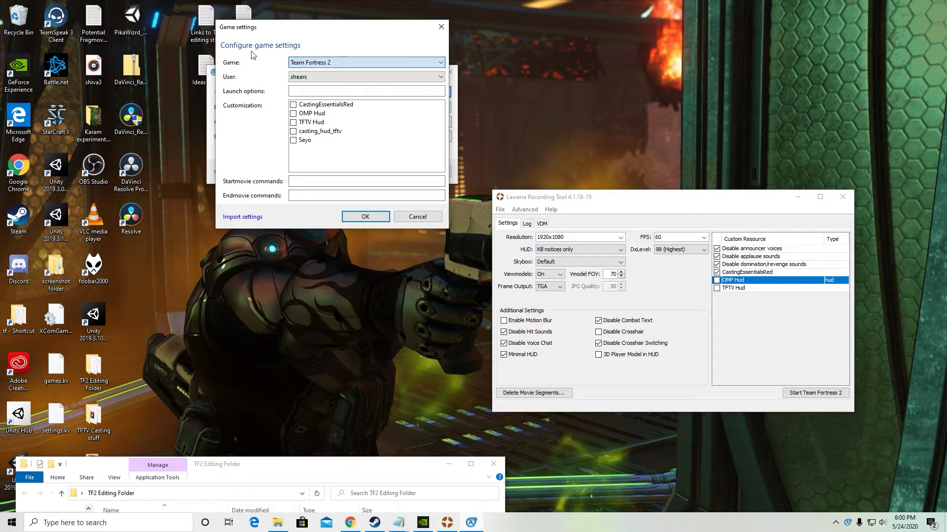
click(366, 76)
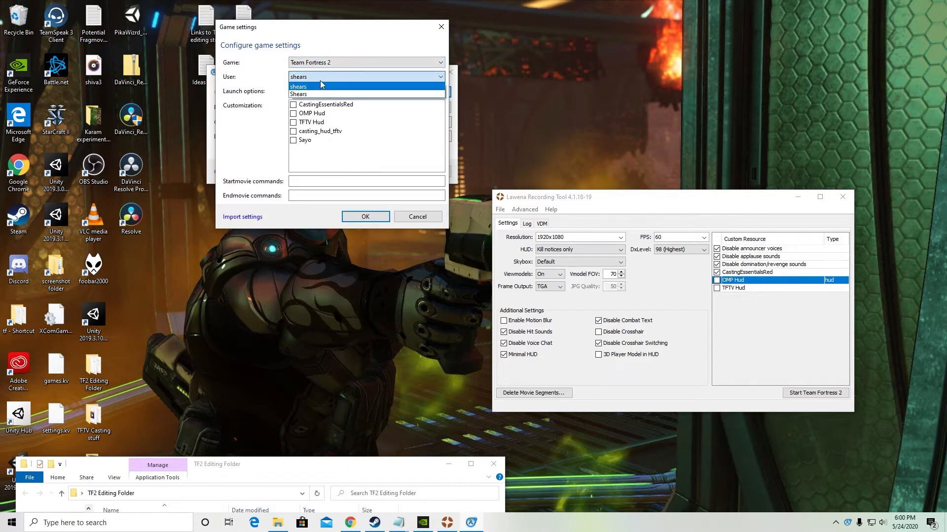
click(298, 86)
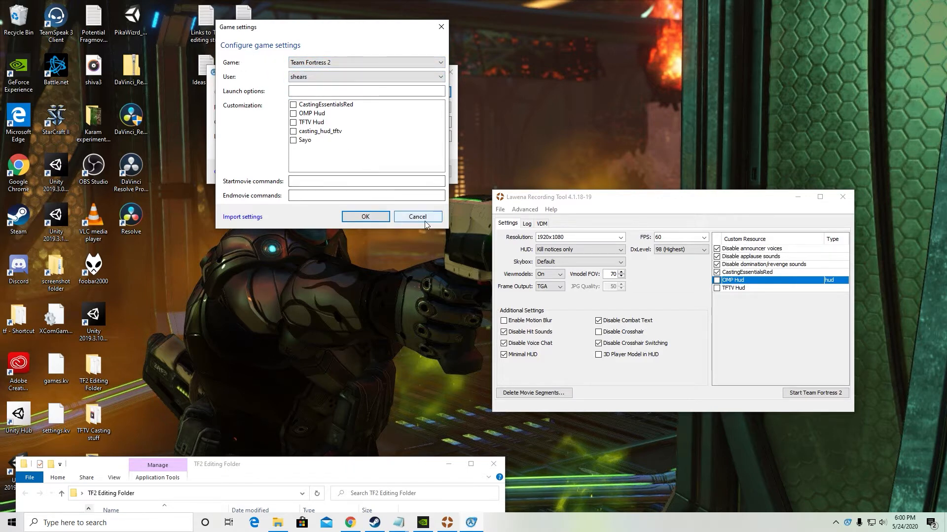
click(364, 216)
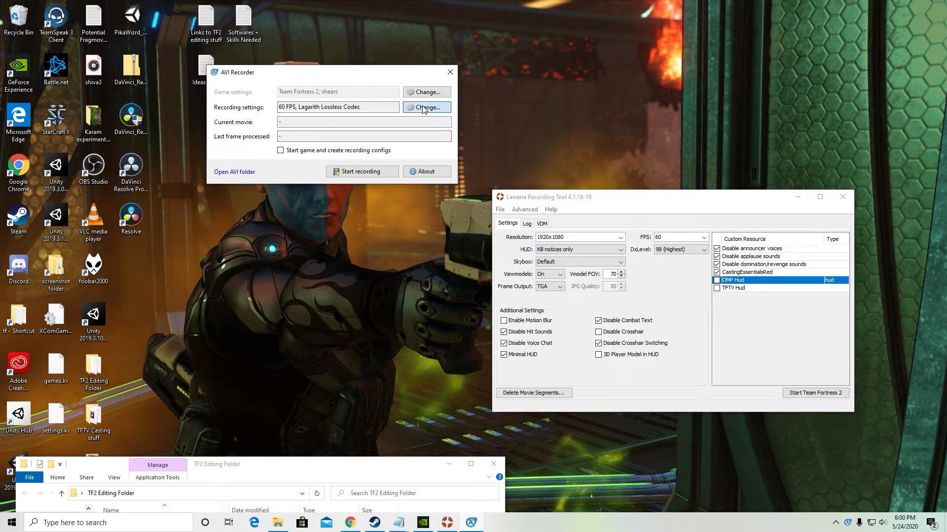
- Enter C:\AVIRecOutputCDrive as the AVI folder, keeping TGA as frame output
click(427, 107)
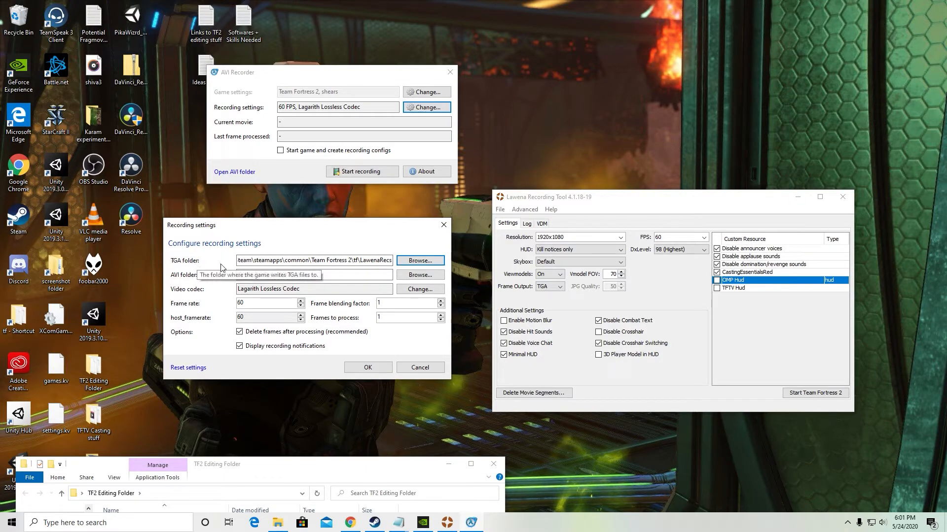
text(C:\AVIRecOutputCDrive)
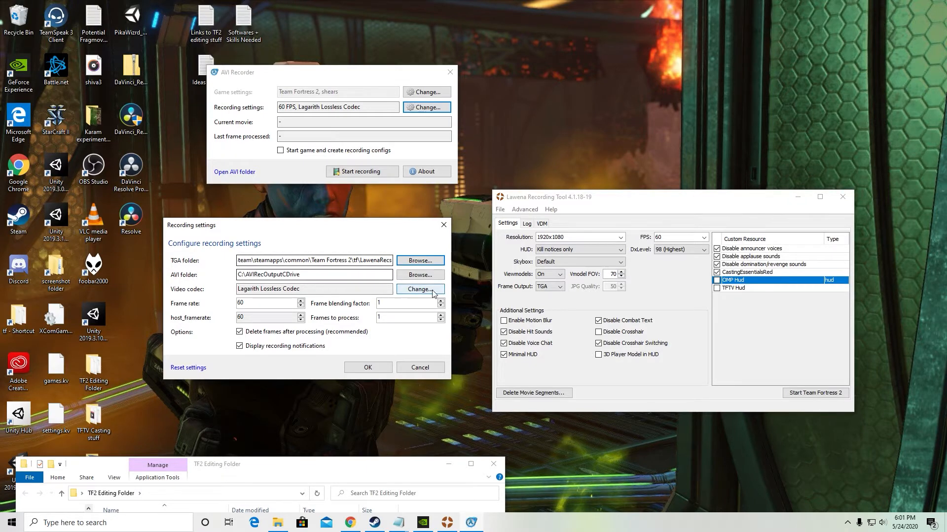
click(549, 286)
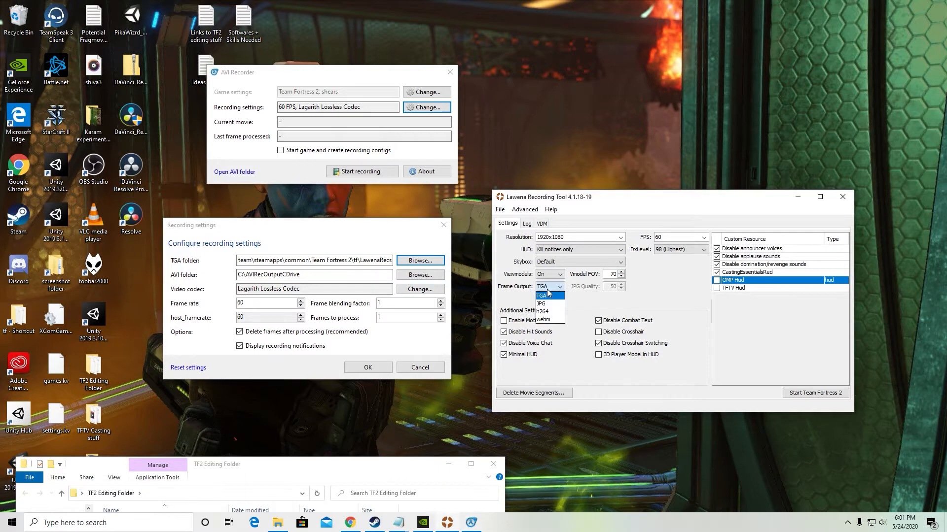
click(542, 296)
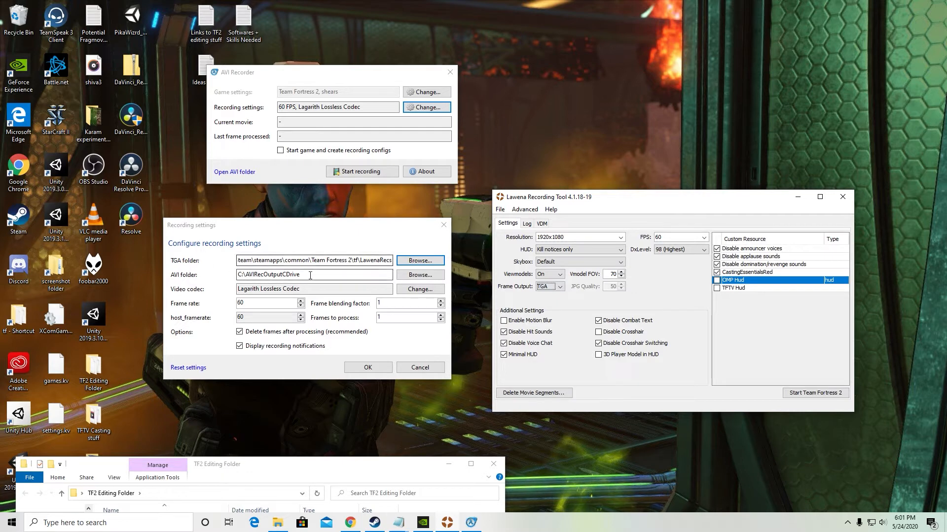
click(288, 275)
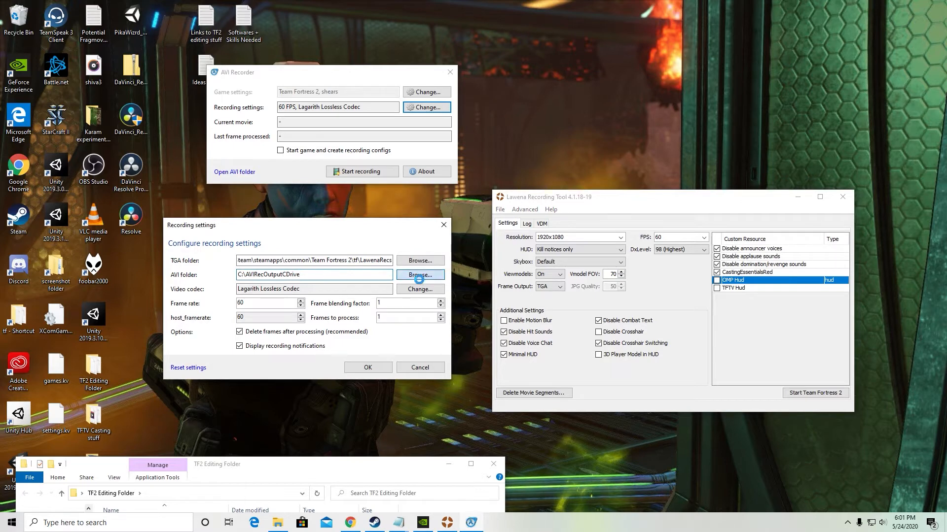
- Open and cancel the AVI folder picker, keeping C:\AVIRecOutputCDrive
click(420, 275)
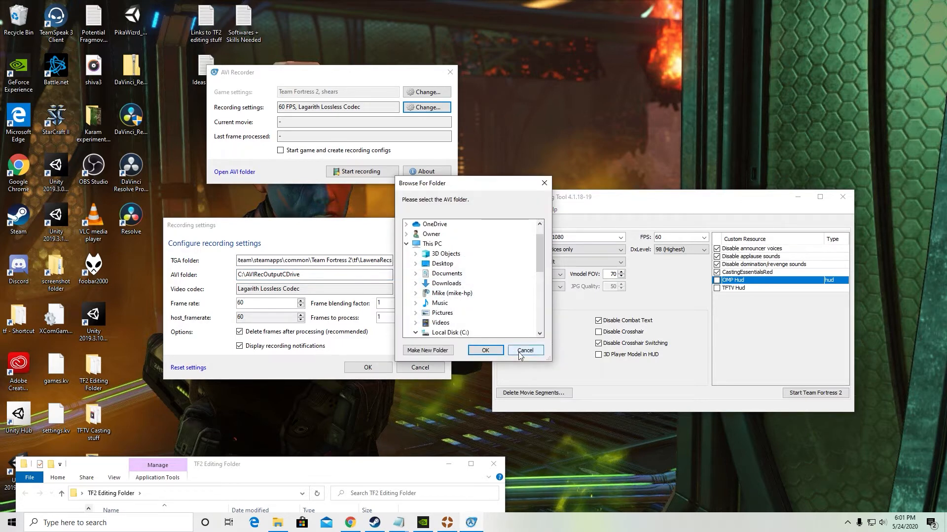
click(524, 350)
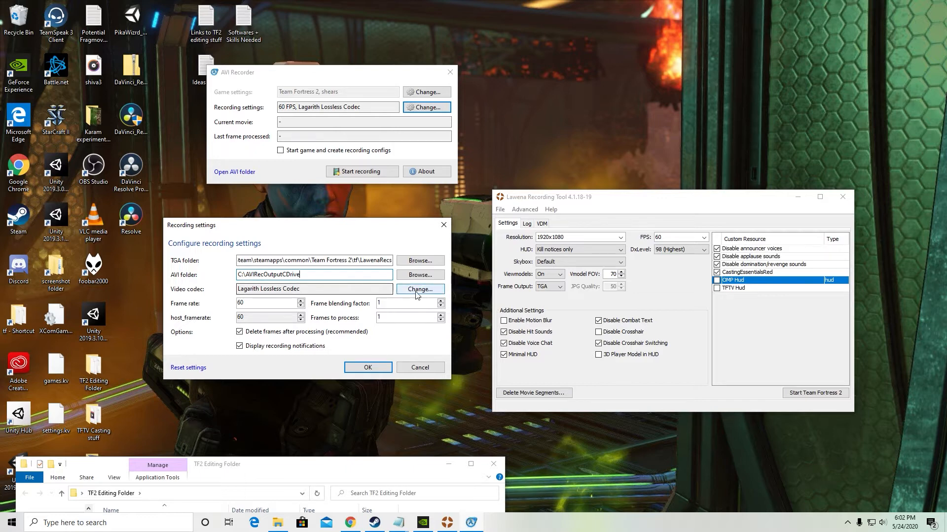
- Enter a frame rate of 60 and confirm the recording settings with OK
click(419, 289)
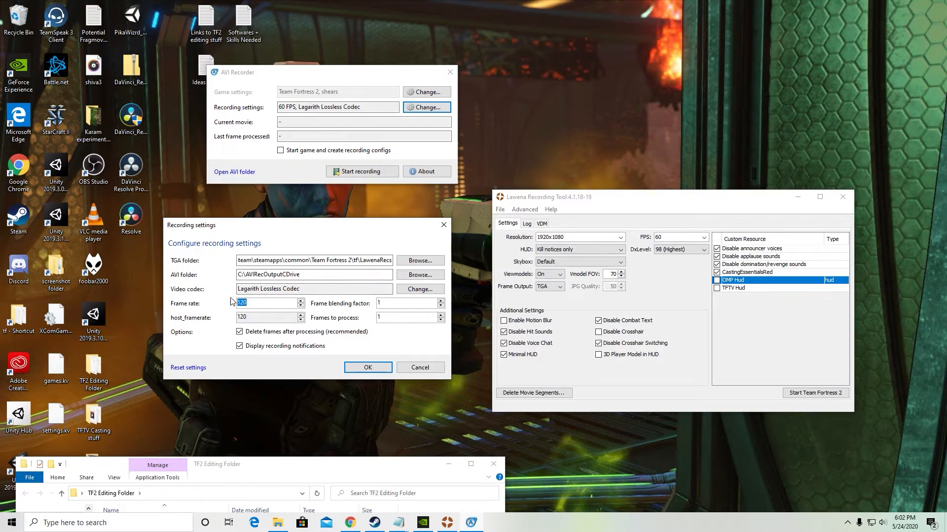
text(60)
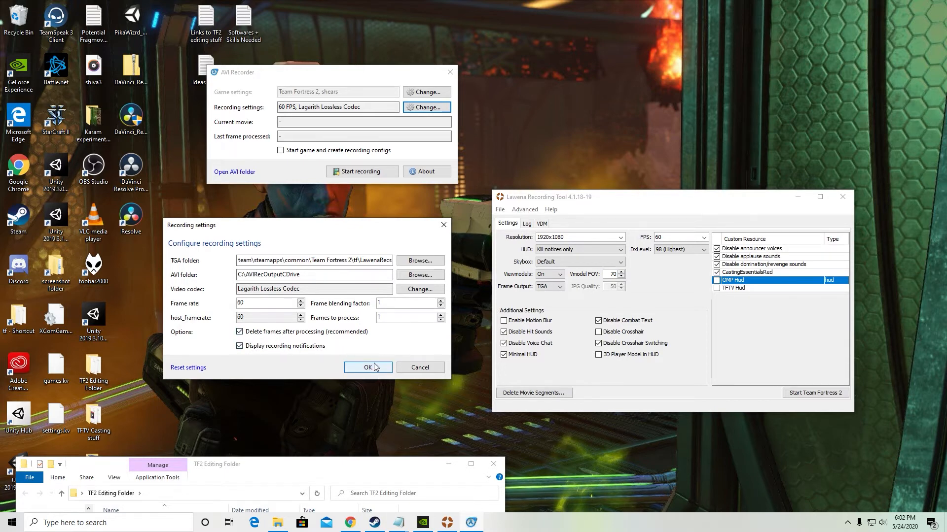
click(367, 367)
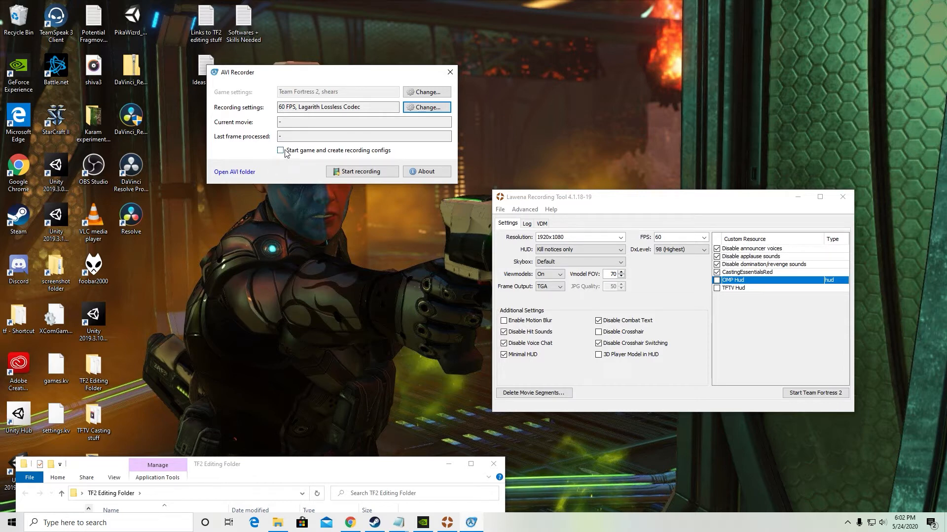
click(280, 150)
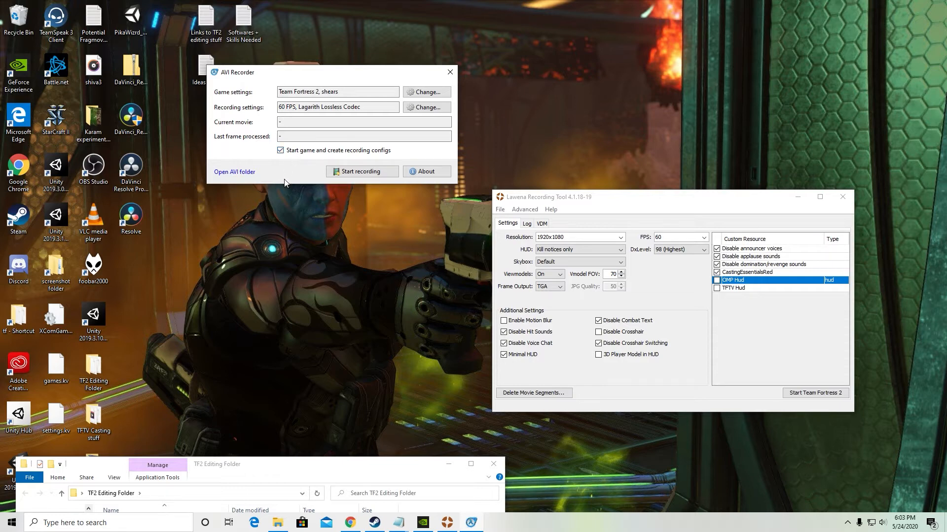
click(280, 150)
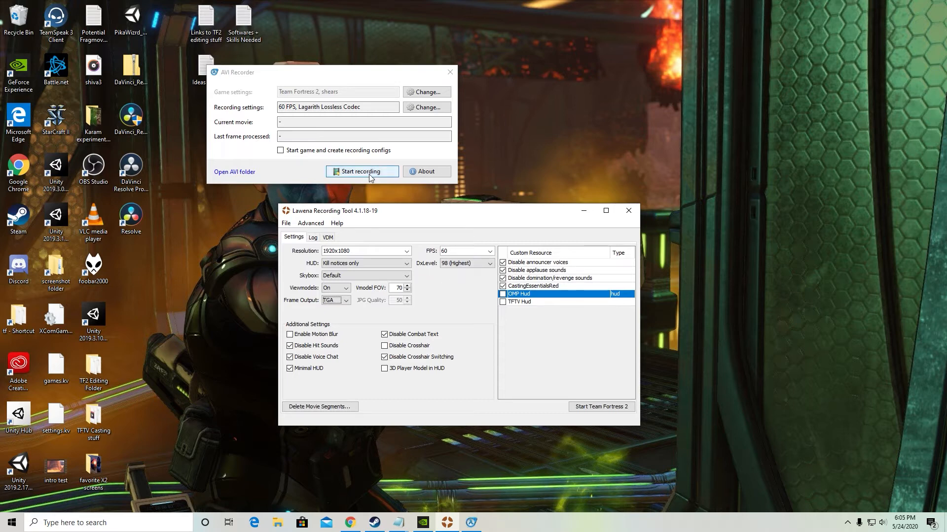
- Arm AVI Recorder to record, then launch Team Fortress 2 from Lawena
click(361, 171)
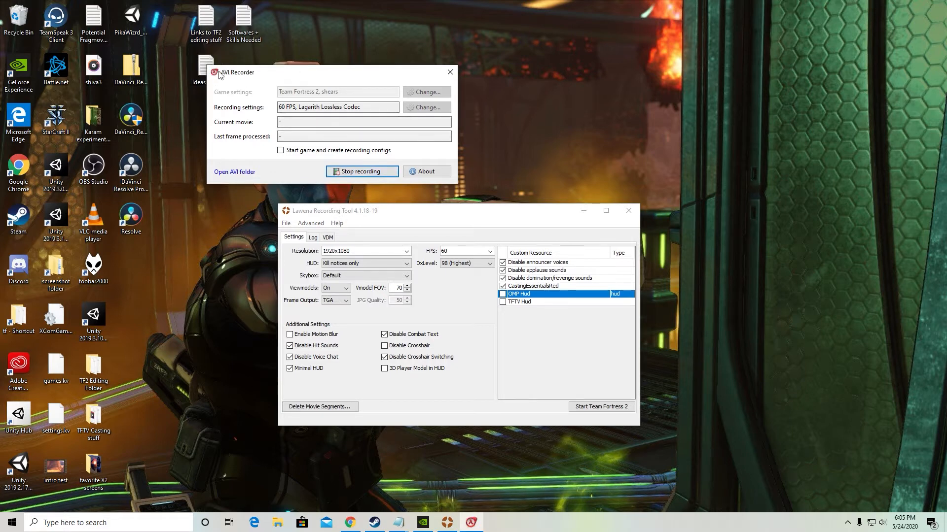
mouse_move(465, 473)
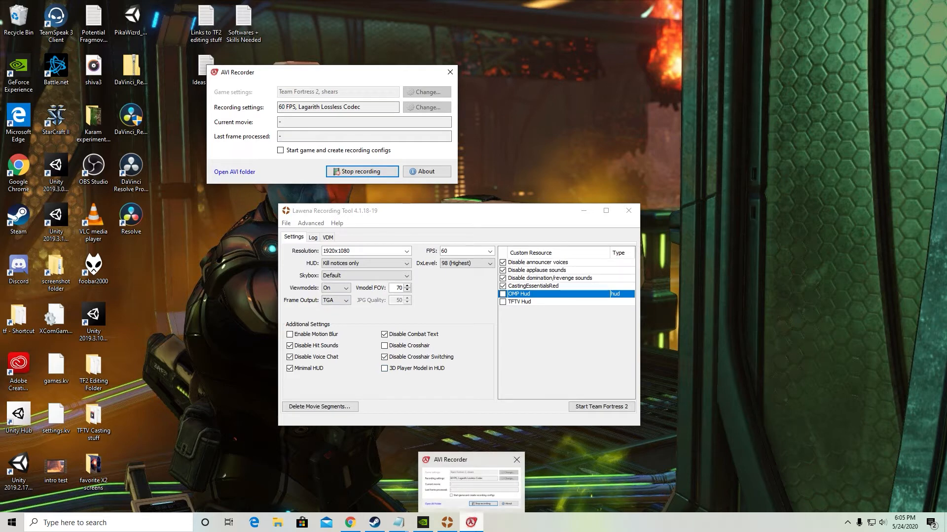
mouse_move(479, 522)
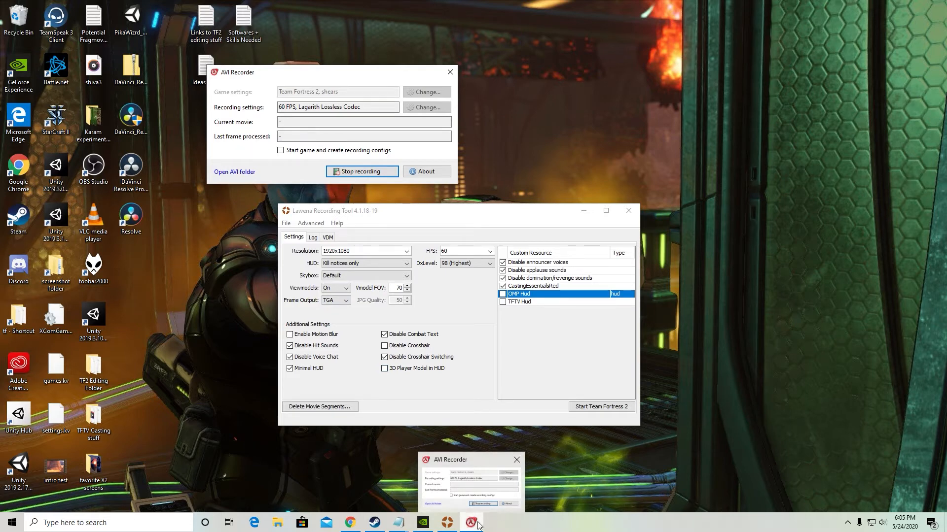
click(361, 172)
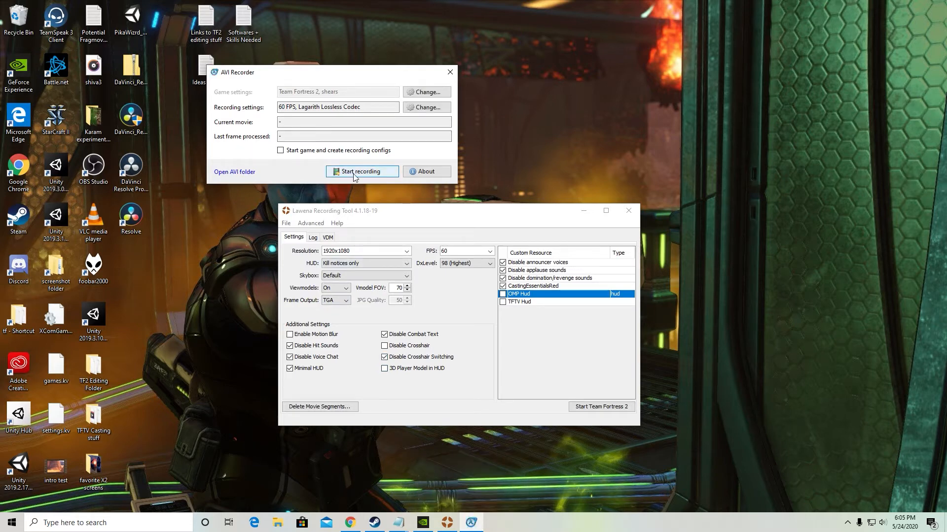
click(360, 172)
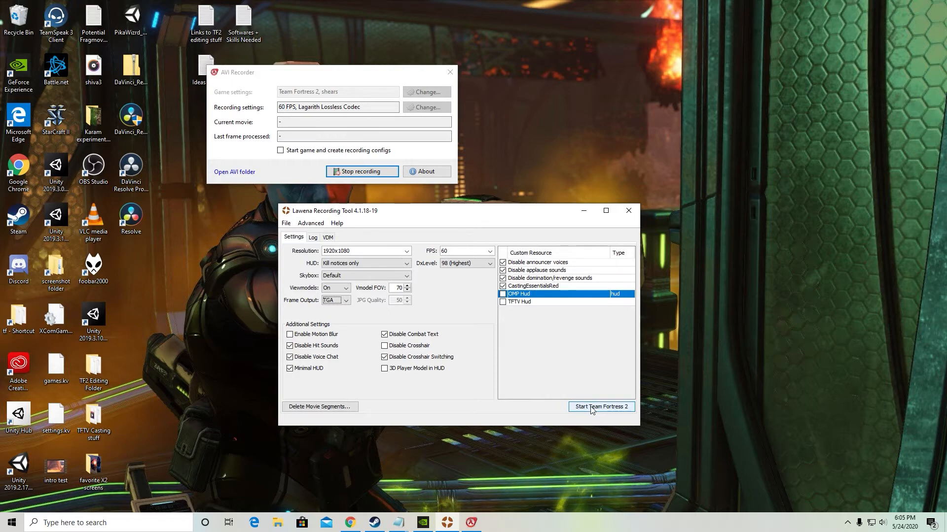
click(601, 406)
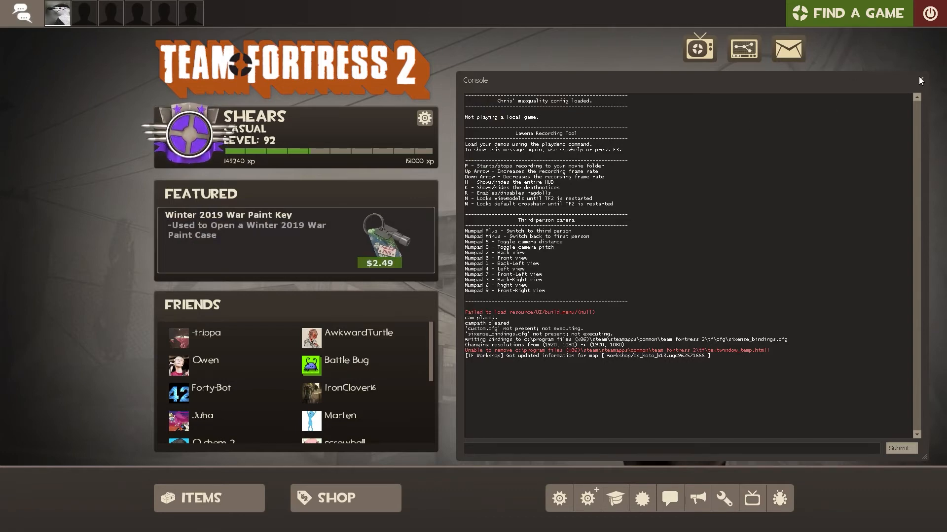
- Close the TF2 developer console once the game finishes loading
click(587, 498)
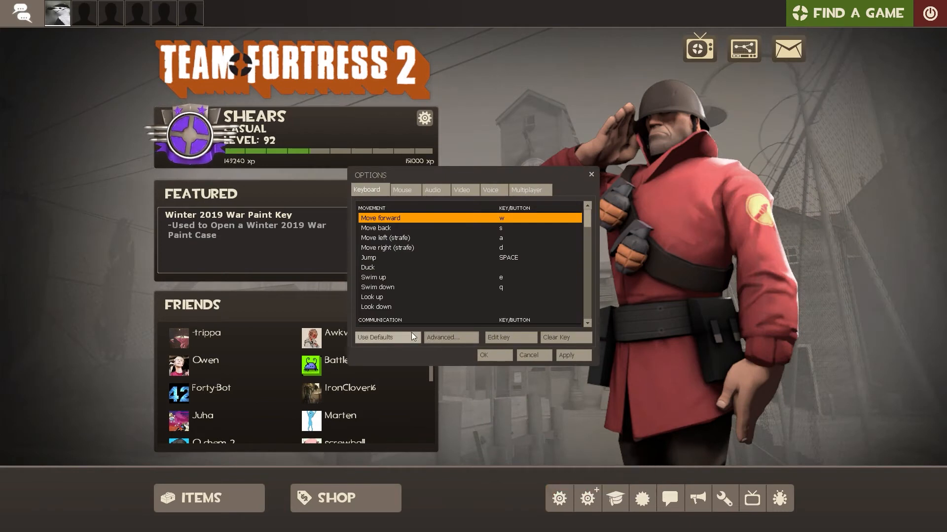
- Tick 'Enable developer console' in TF2's advanced keyboard options and apply it
click(449, 337)
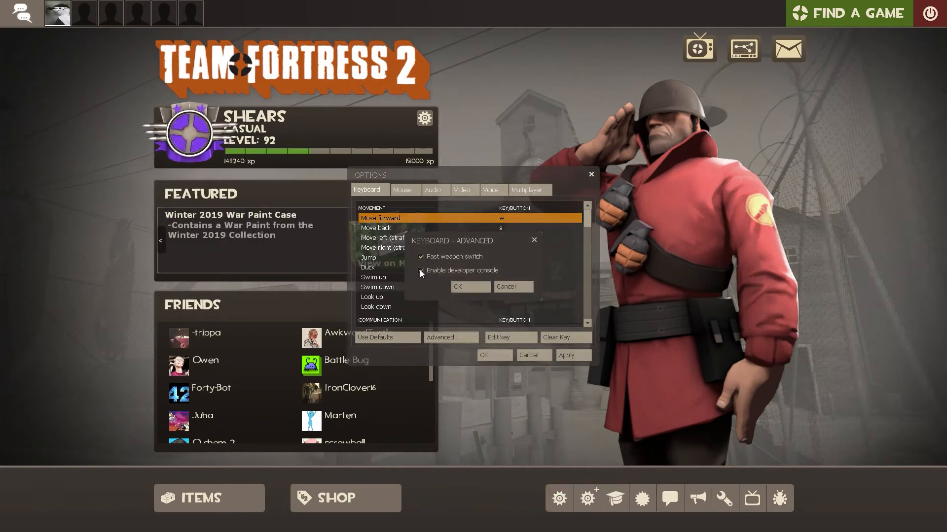
click(469, 287)
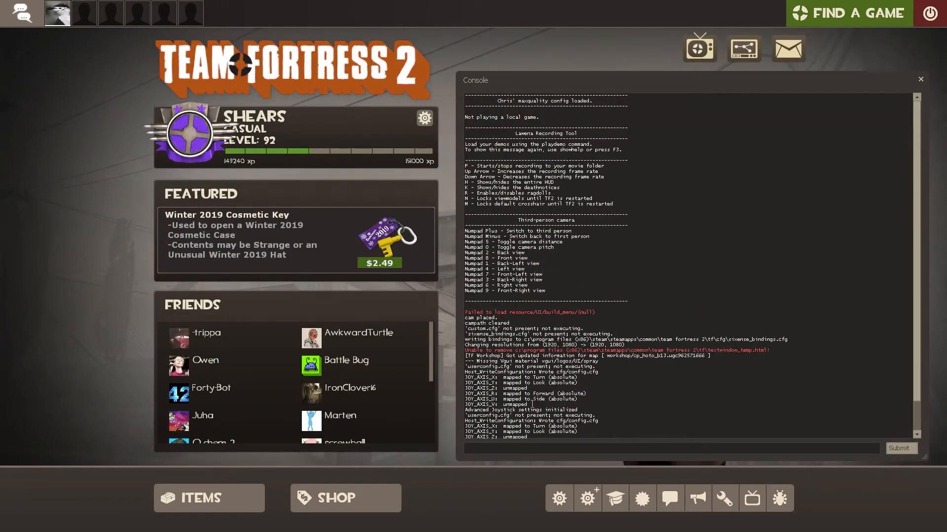
- Start playing demo 2020-04-14_17-33-56 from the console with playdemo
click(664, 448)
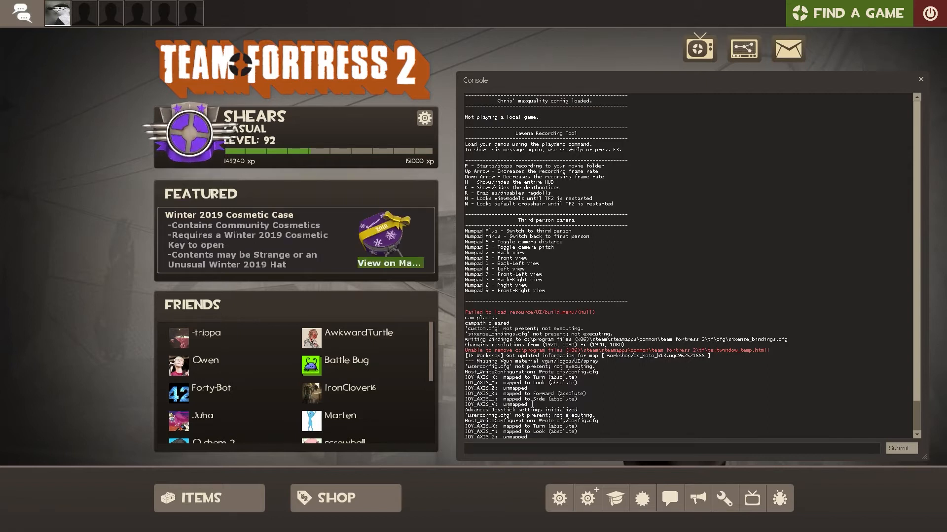
text(playdemo)
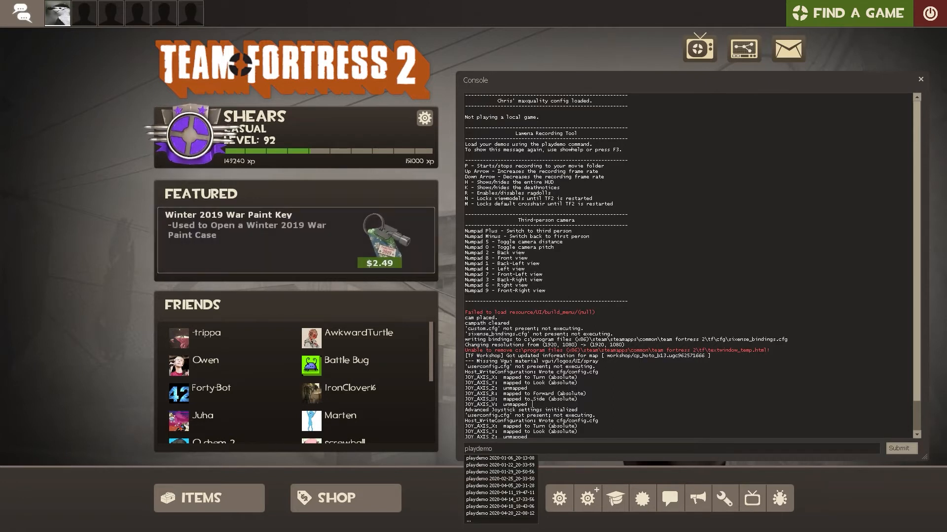
click(509, 465)
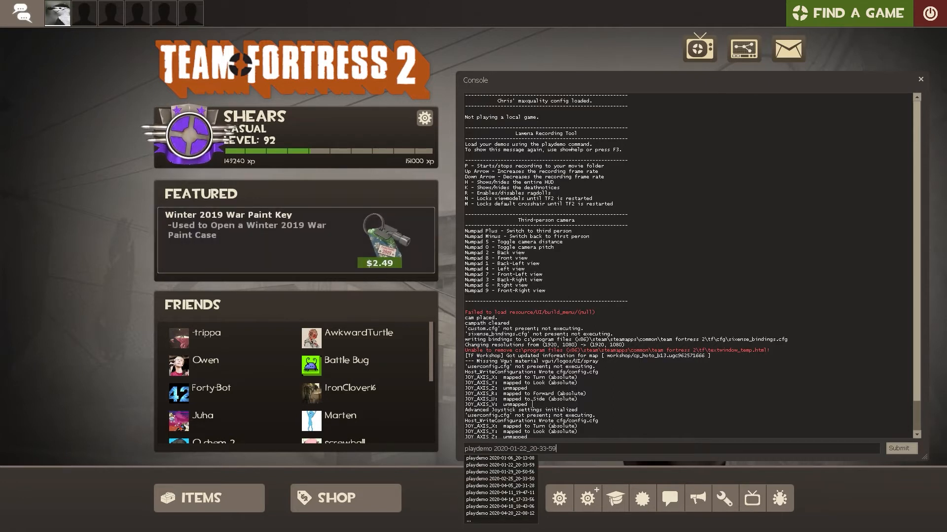
click(507, 485)
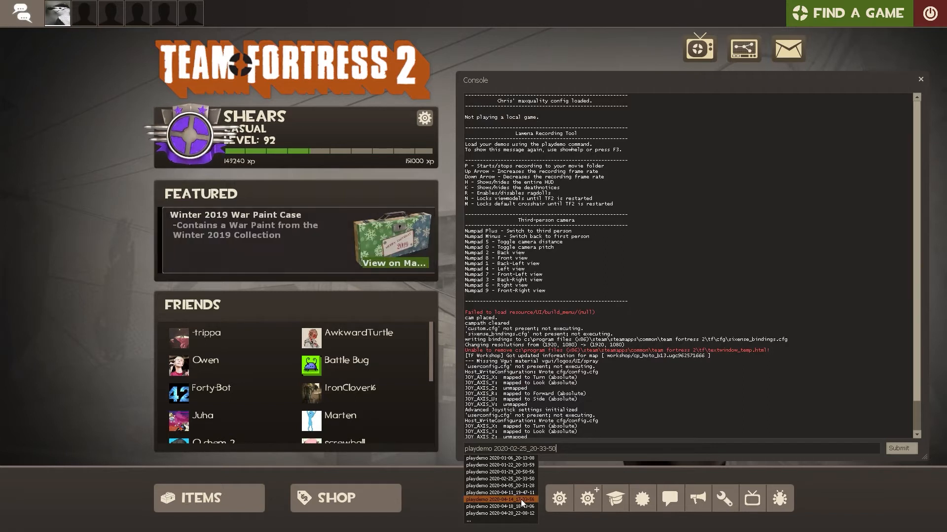
click(499, 514)
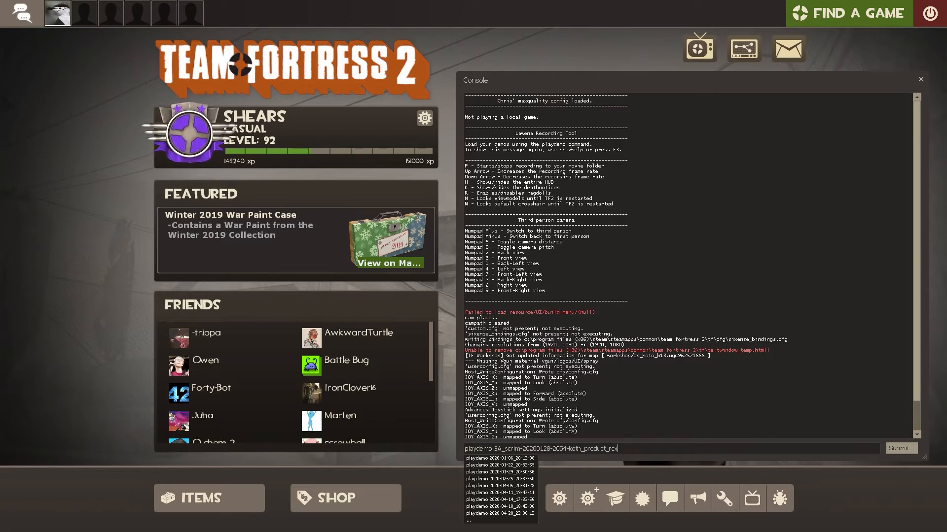
text(playdemo 2A_scrim-20200121-2143-cp_gullywash_final1)
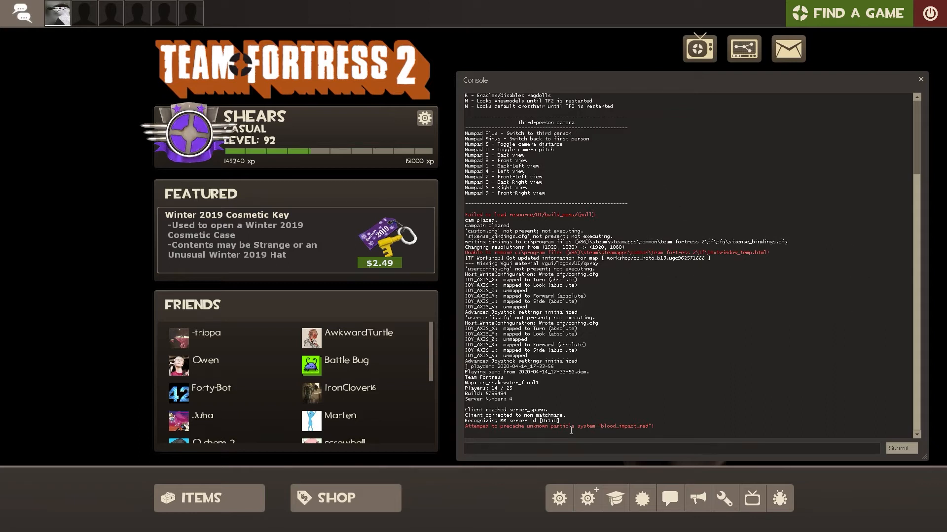
mouse_move(571, 433)
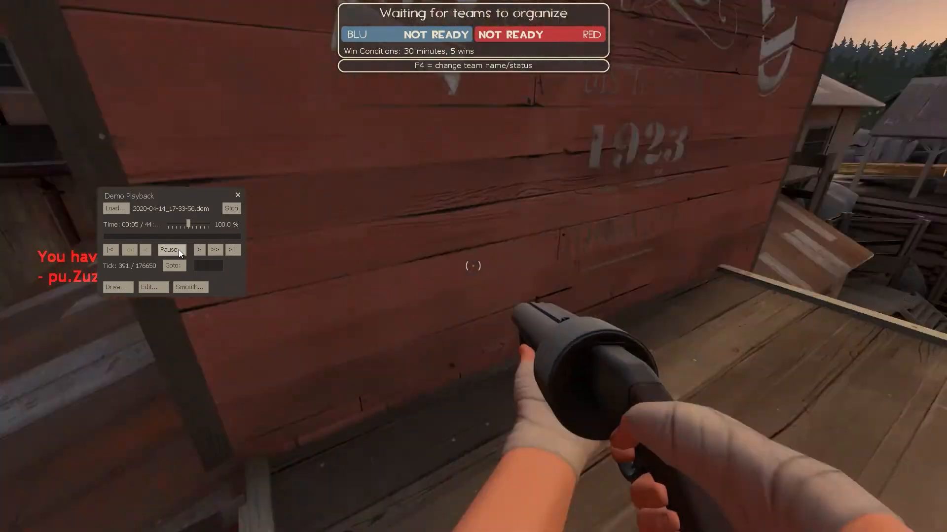
- Set the game volume to 0.1 in the console and resume watching the demo
click(170, 250)
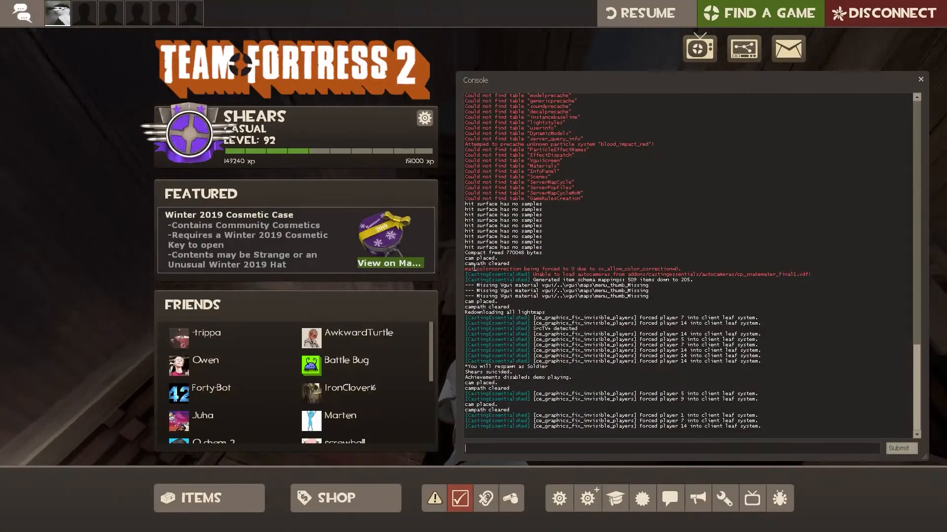
text(volume)
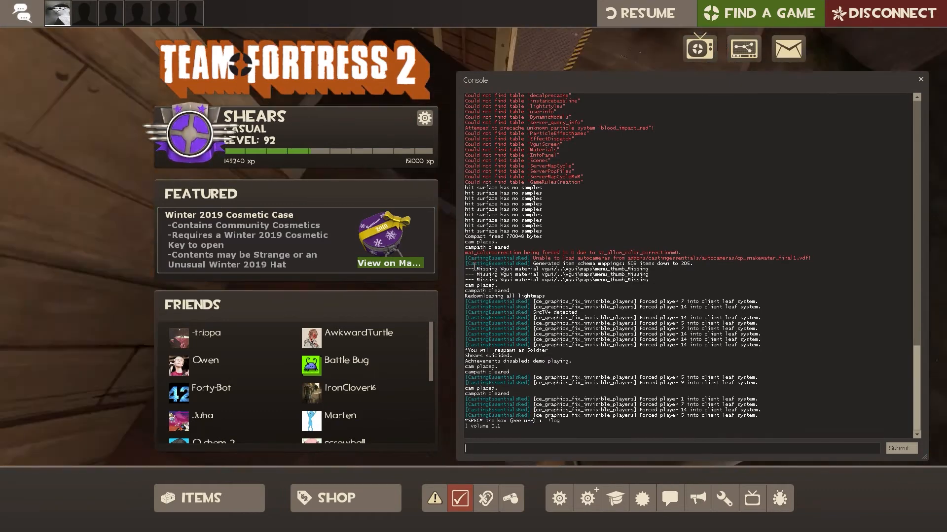
click(645, 13)
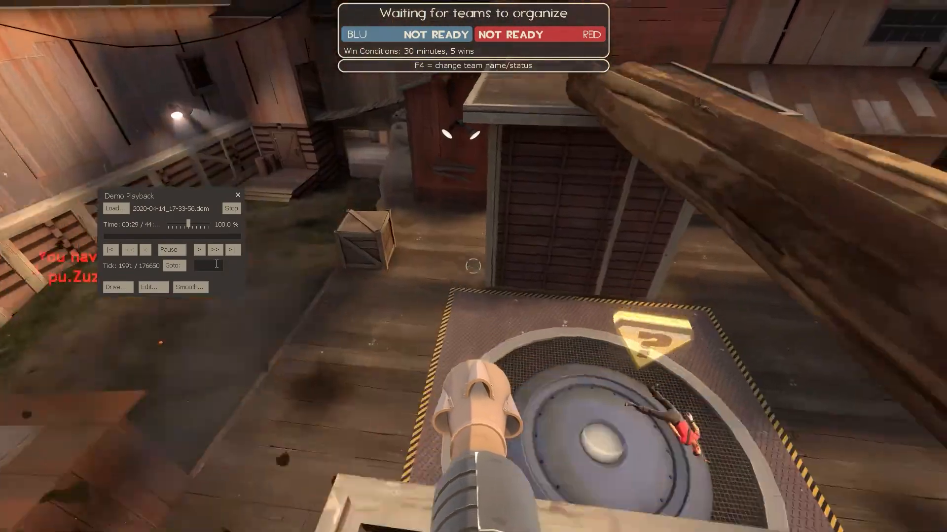
- Jump the demo to tick 30000, then tick 60000, and resume playback
text(30000)
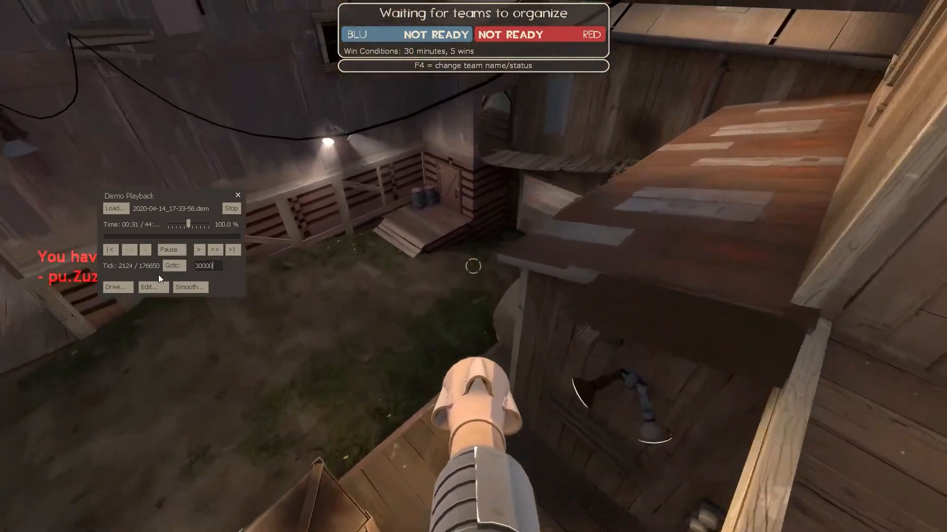
click(169, 250)
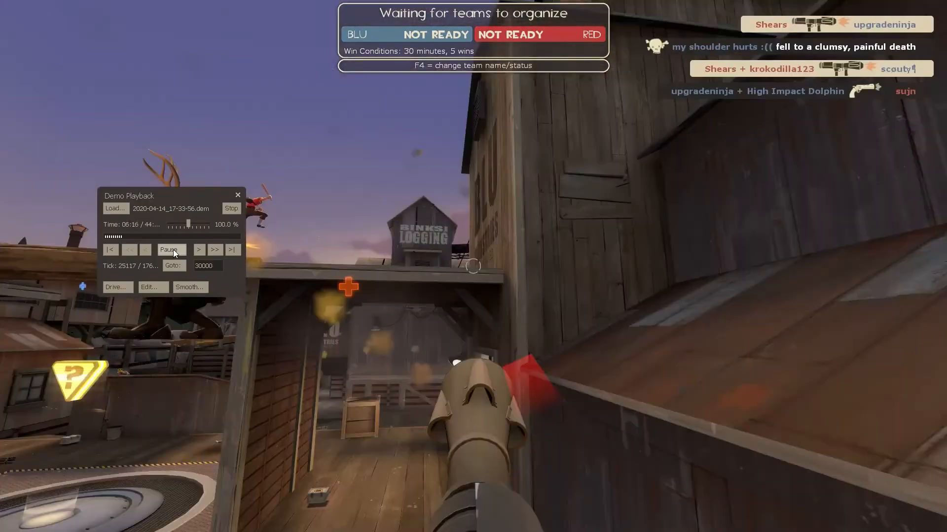
click(171, 250)
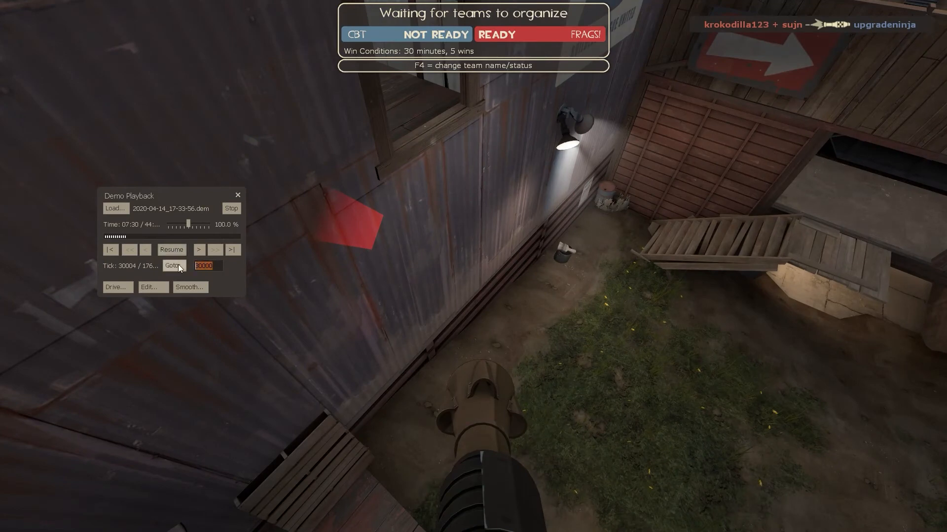
text(60000)
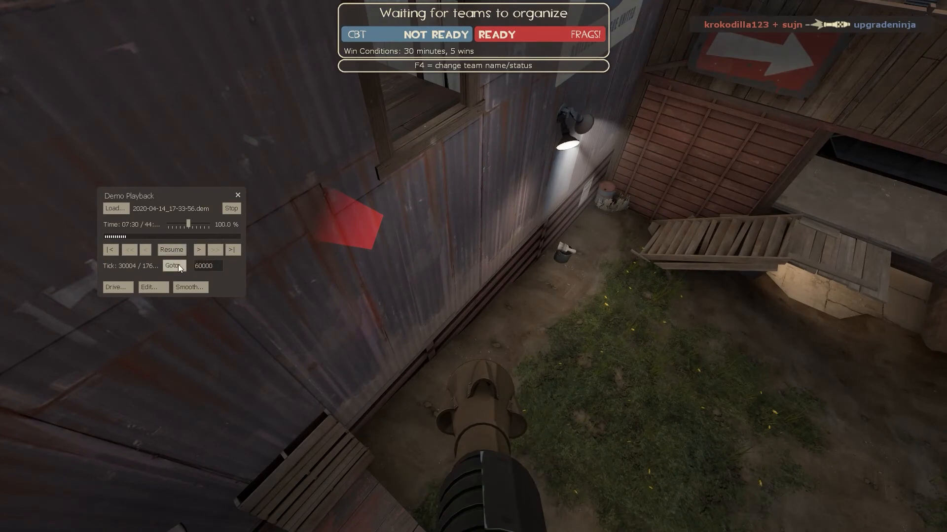
click(171, 249)
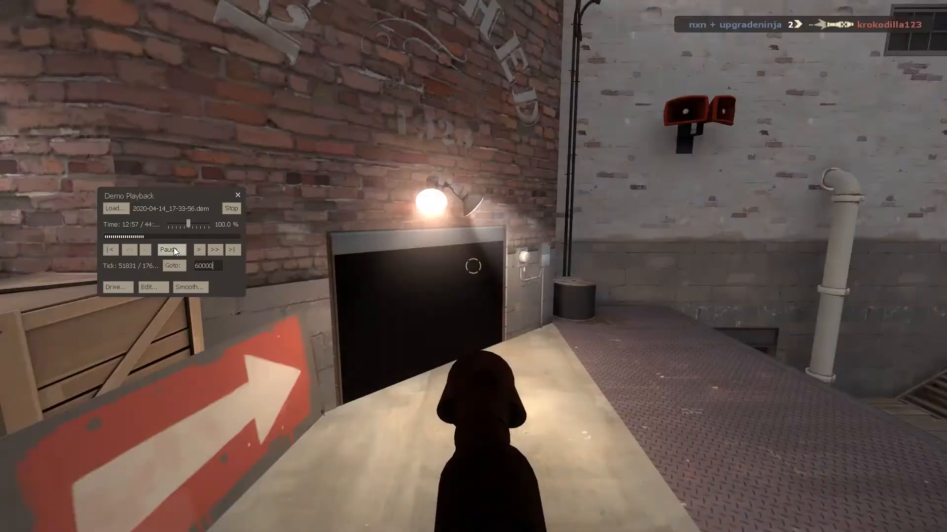
click(171, 250)
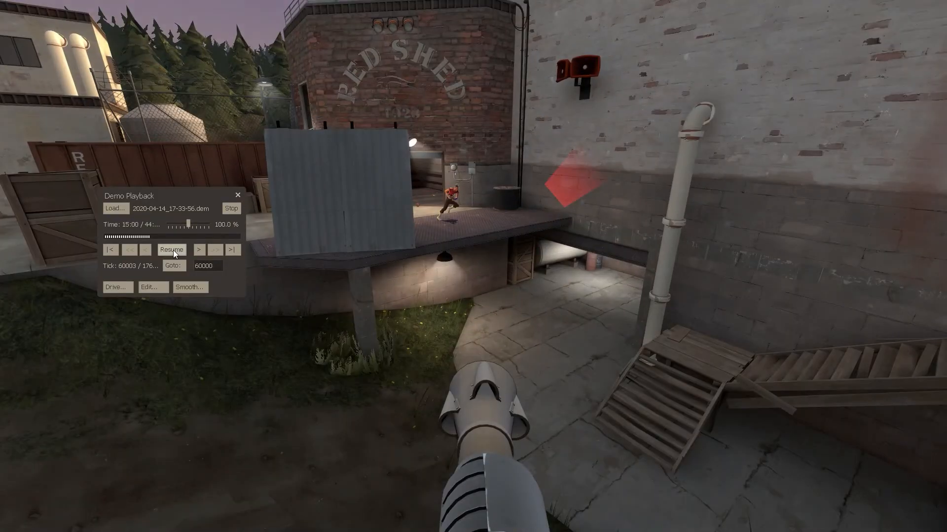
click(171, 249)
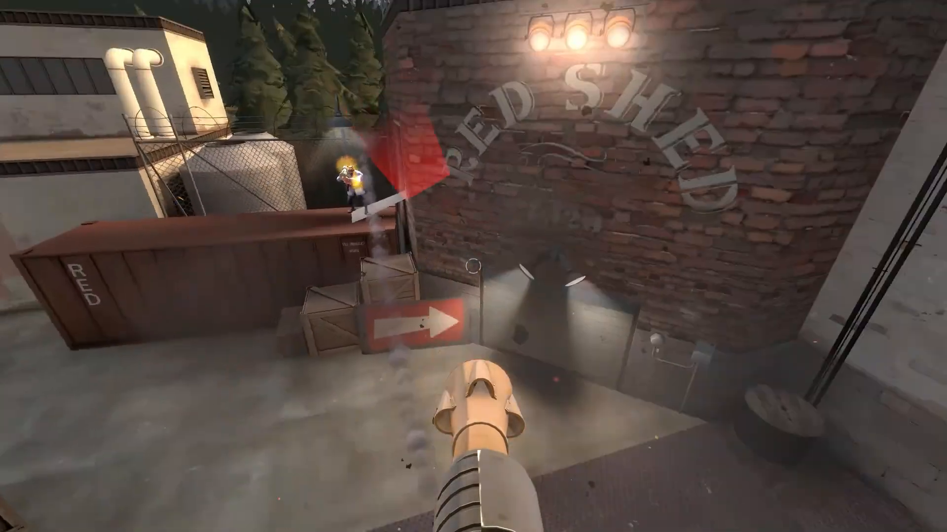
mouse_move(474, 266)
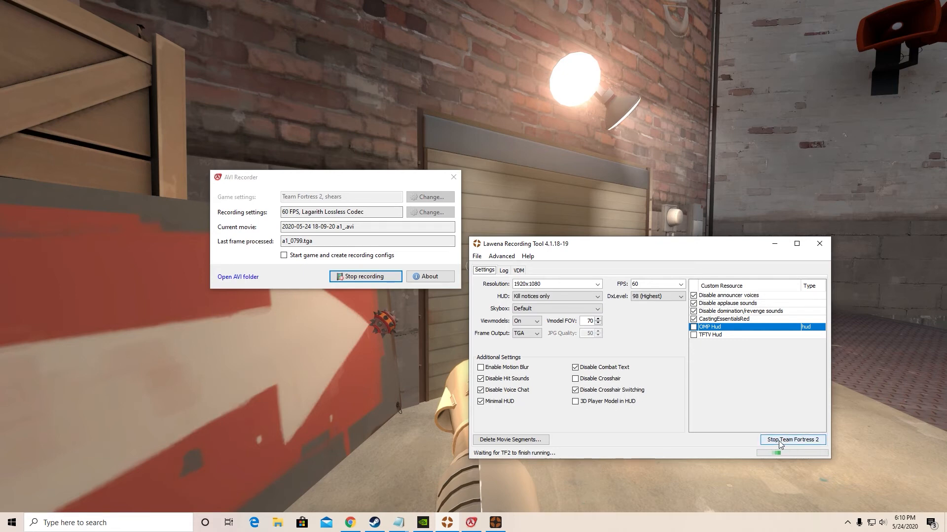
- Stop Team Fortress 2 so Lawena restores its files, then stop the AVI Recorder capture
click(793, 439)
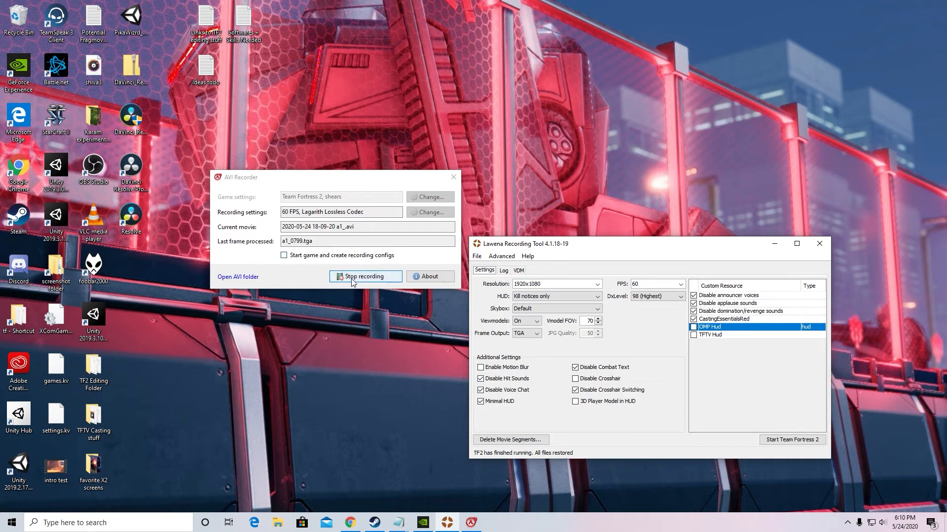
click(365, 277)
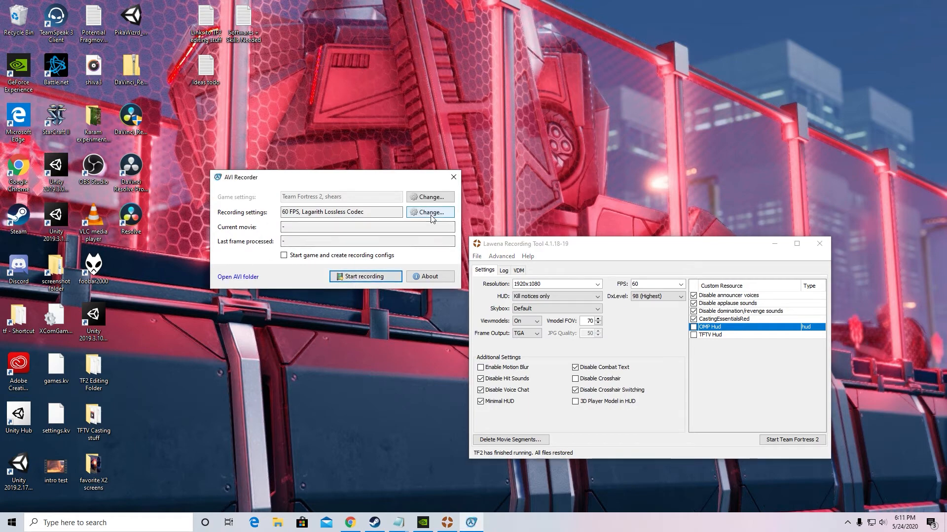
- Check the AVI output folder in AVI Recorder's recording settings, then bring up File Explorer
click(429, 212)
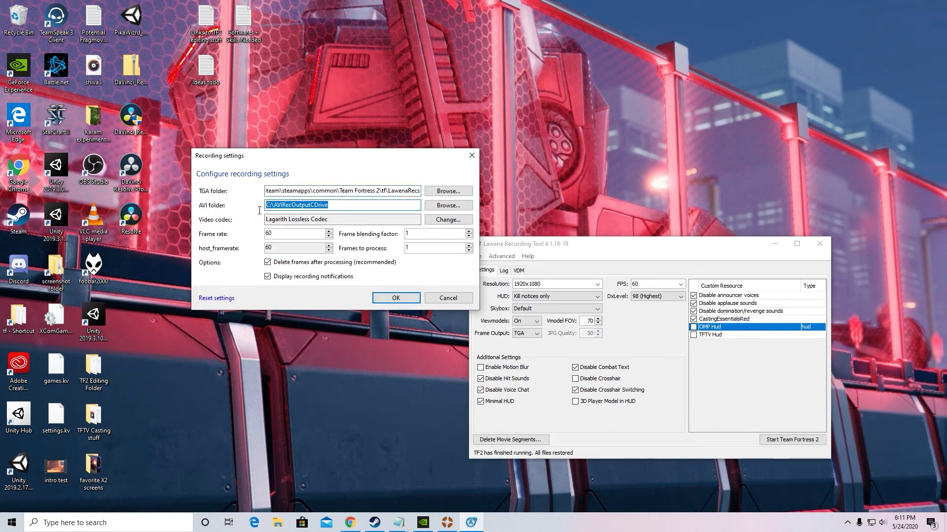
click(296, 205)
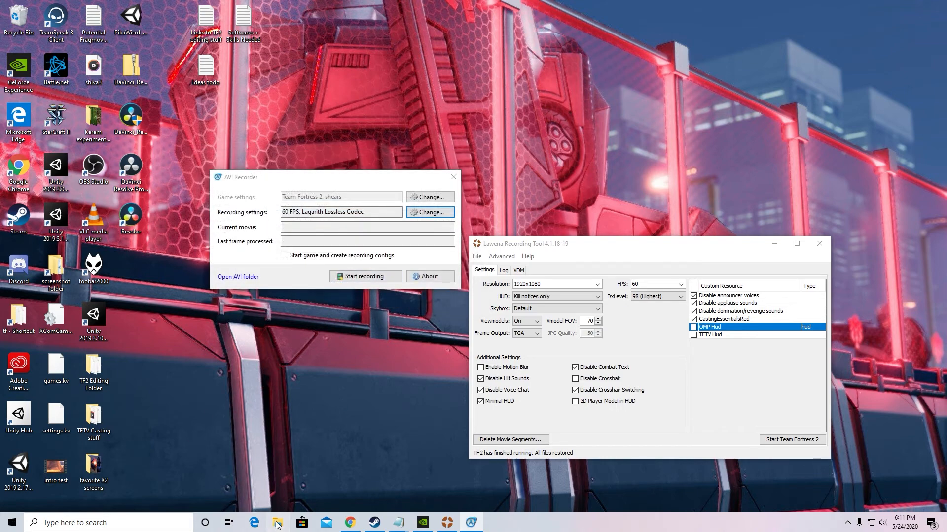
click(278, 523)
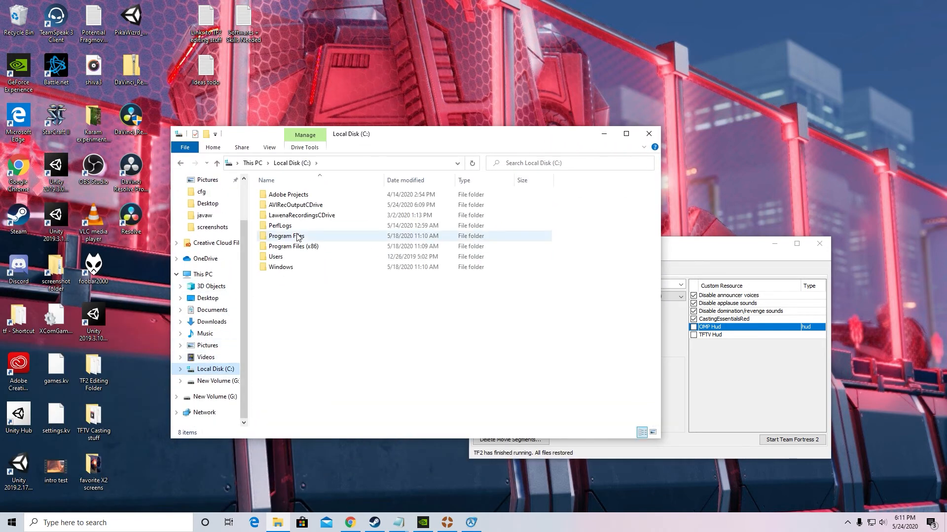
double_click(296, 204)
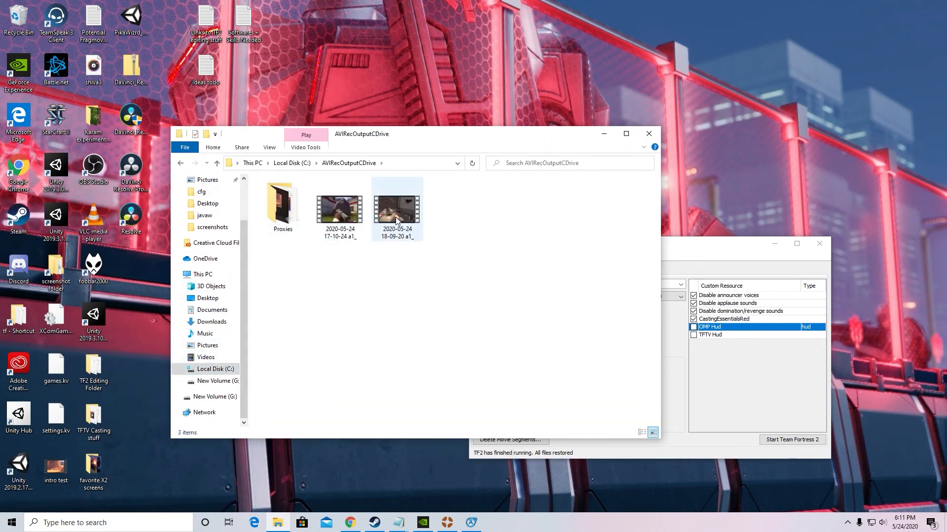
double_click(397, 208)
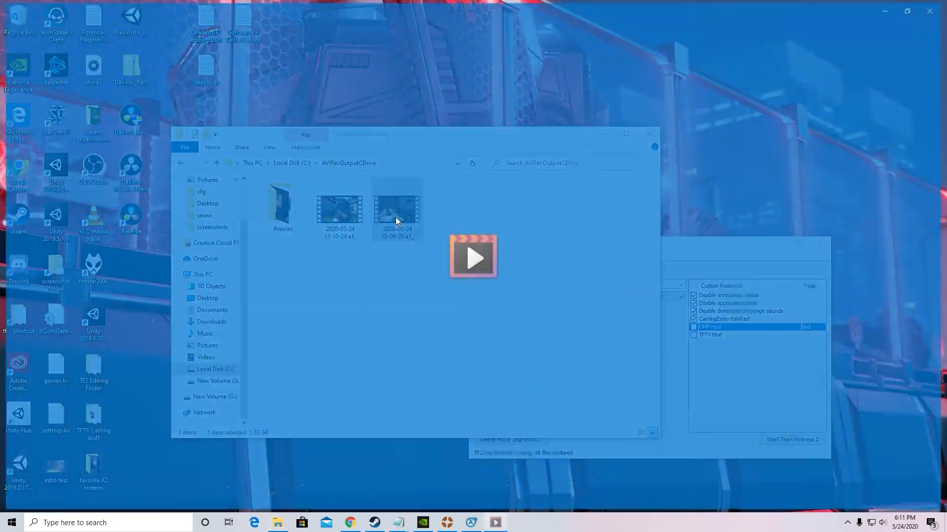
double_click(396, 210)
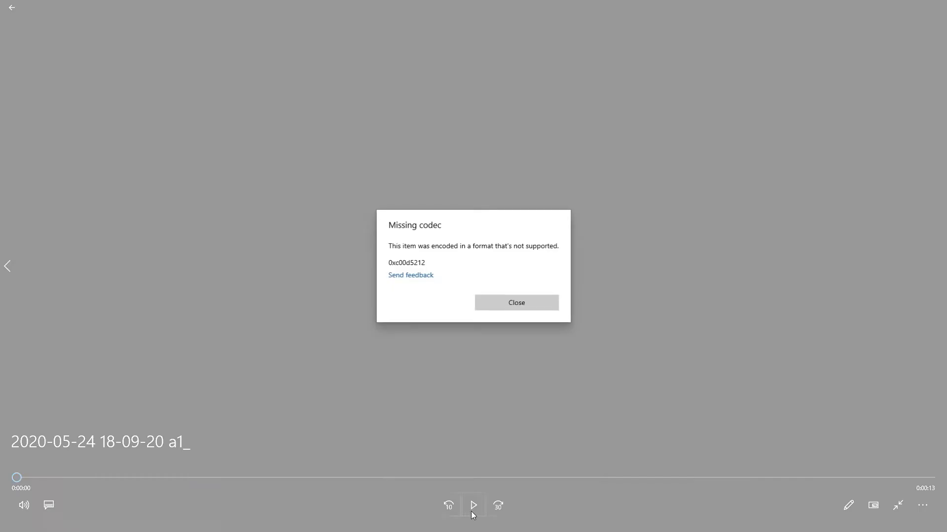
click(516, 302)
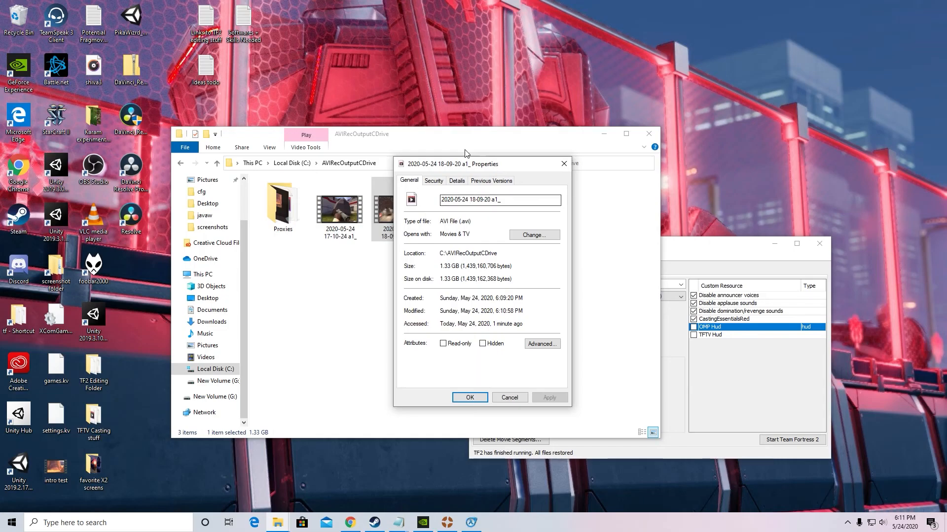
- Confirm the recording's 1.33 GB size in its Properties, then cancel
drag(465, 163, 534, 159)
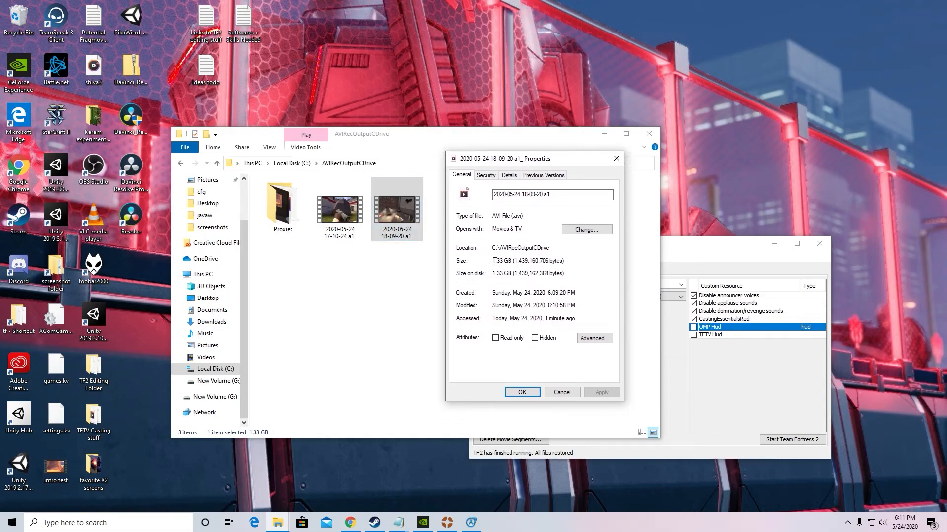
double_click(501, 260)
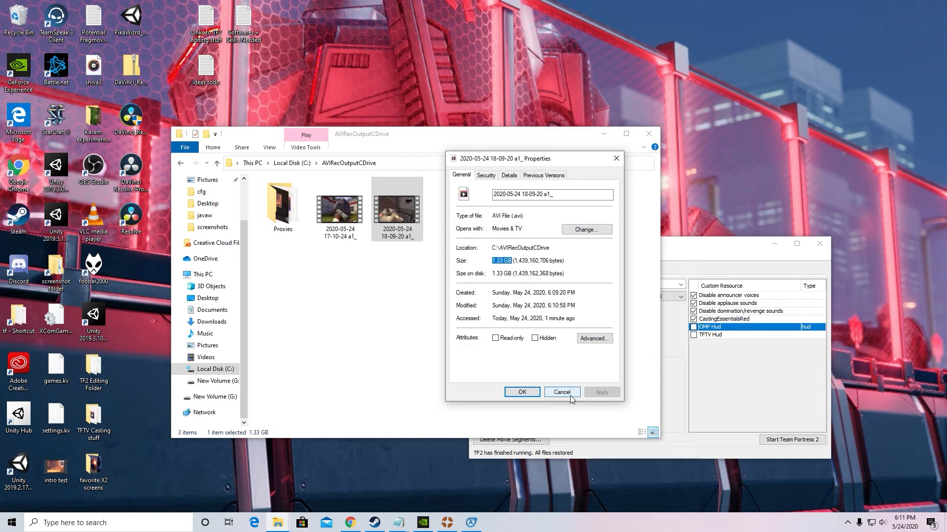
click(561, 392)
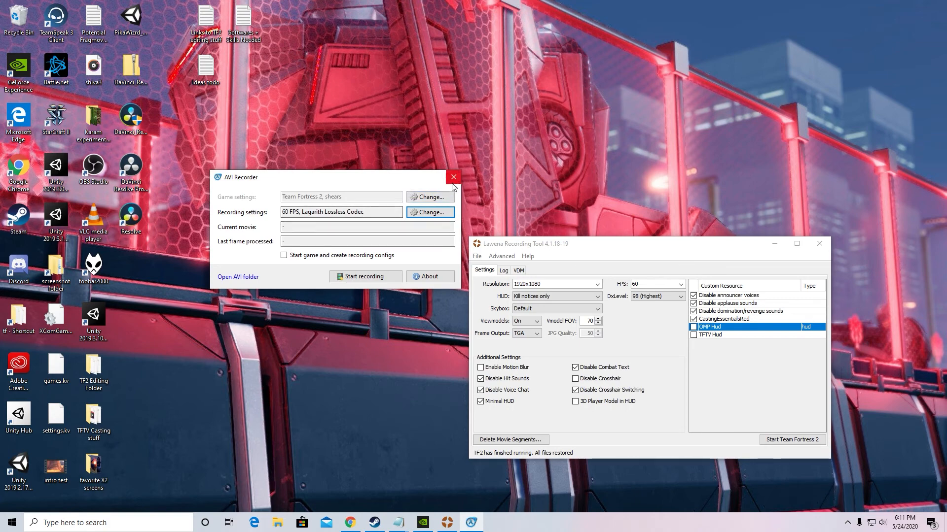
text(p)
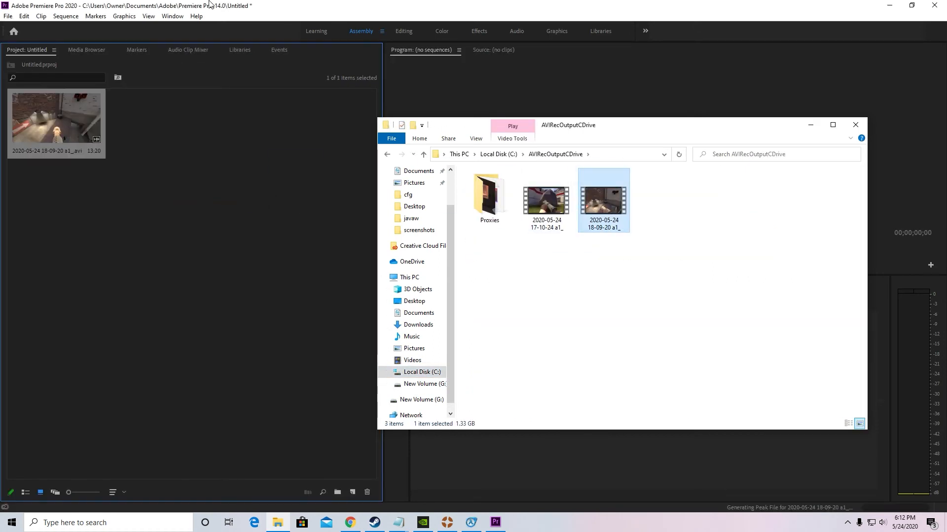
click(854, 125)
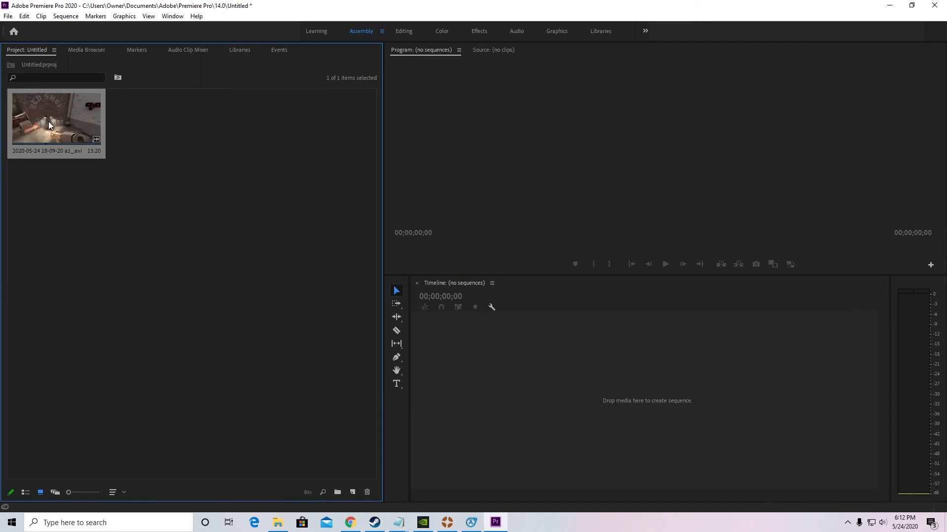
drag(54, 117, 604, 399)
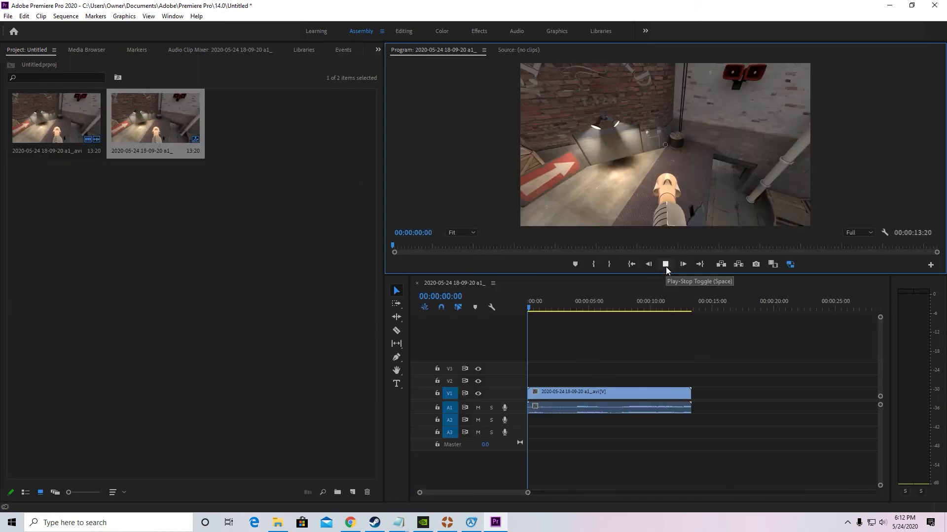
click(683, 263)
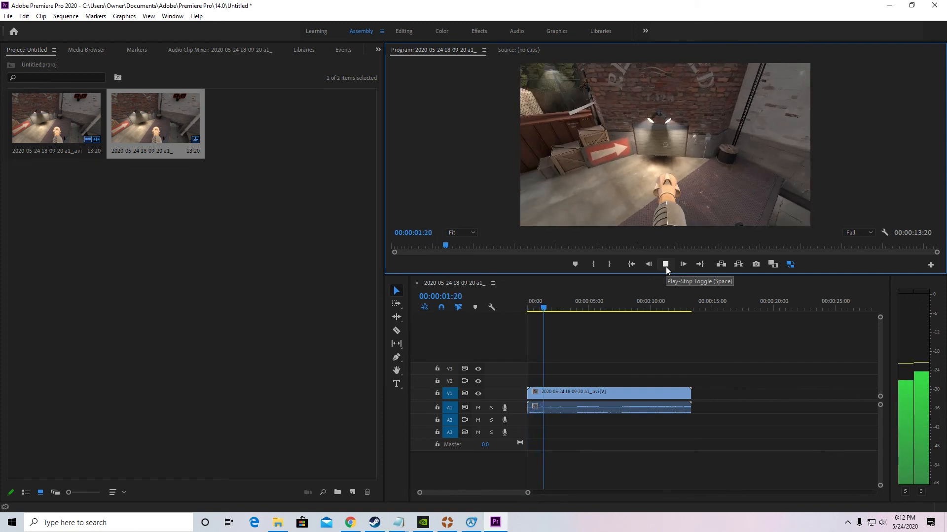
click(665, 264)
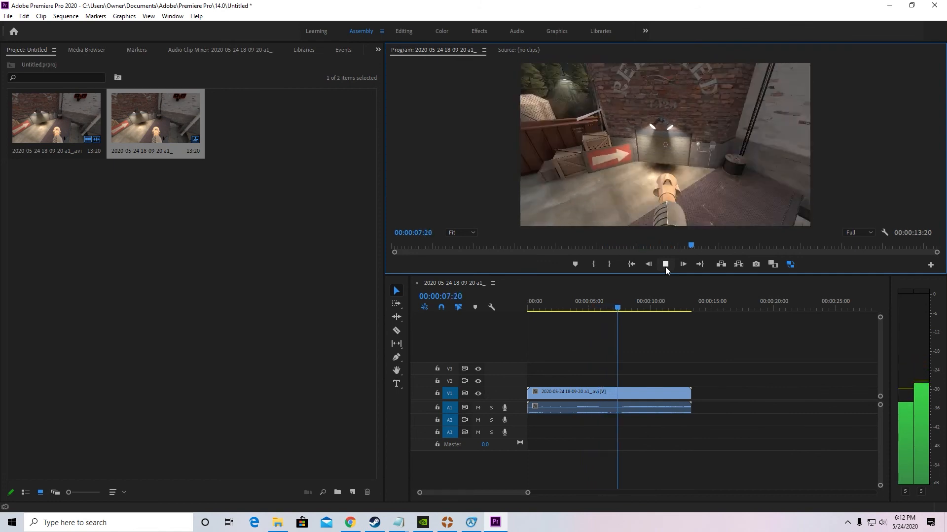
click(665, 265)
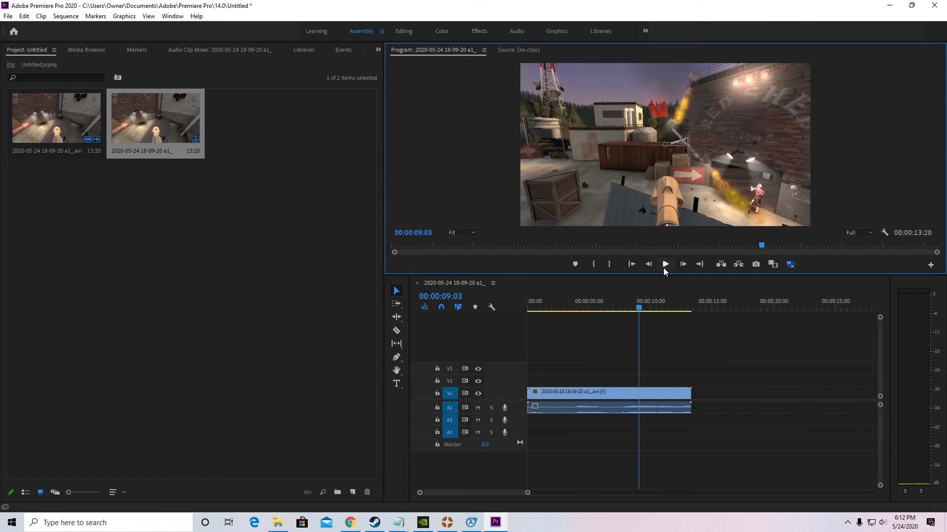